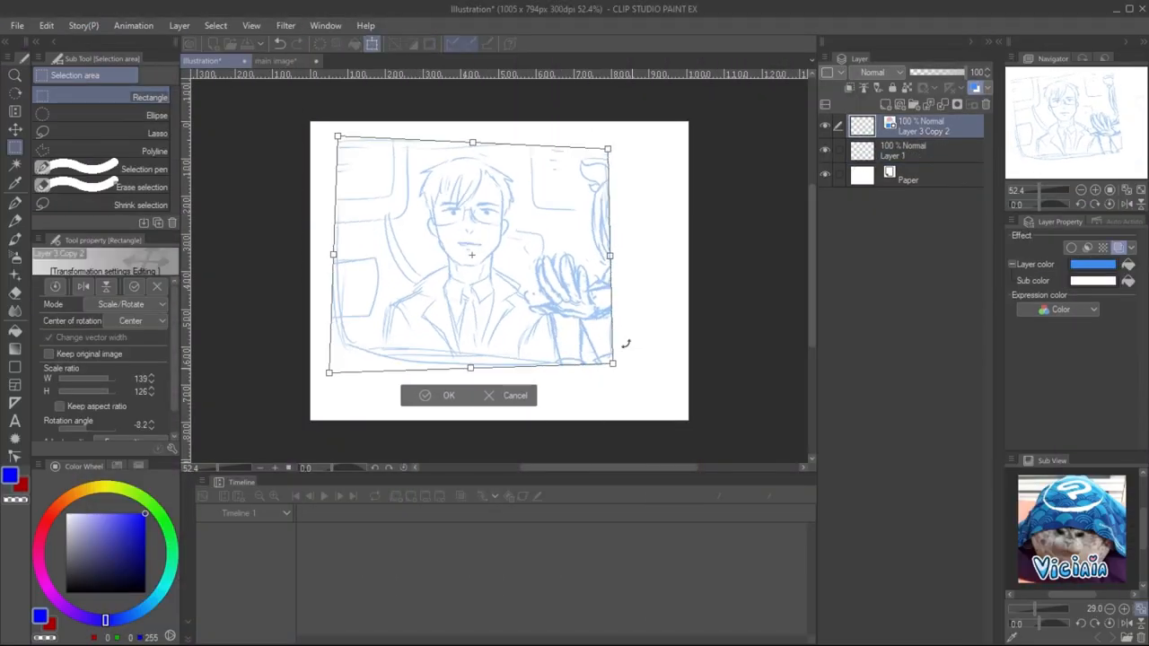
- Apply the sketch transform and create a new 8 fps timeline with 24 playback frames
click(448, 395)
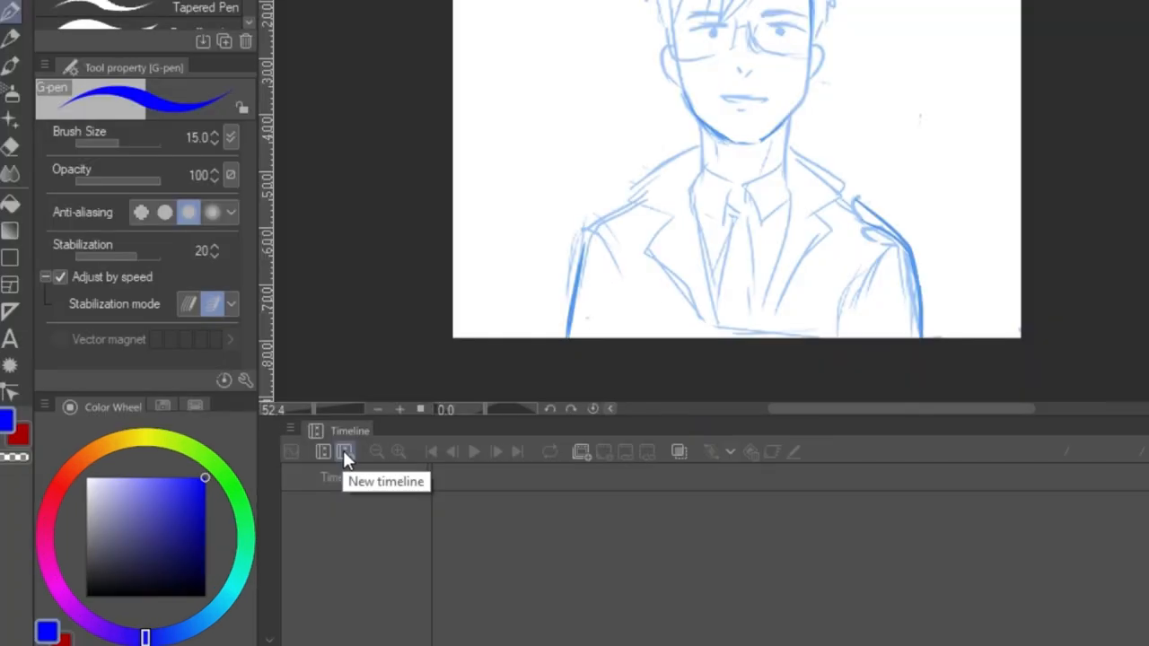
click(345, 452)
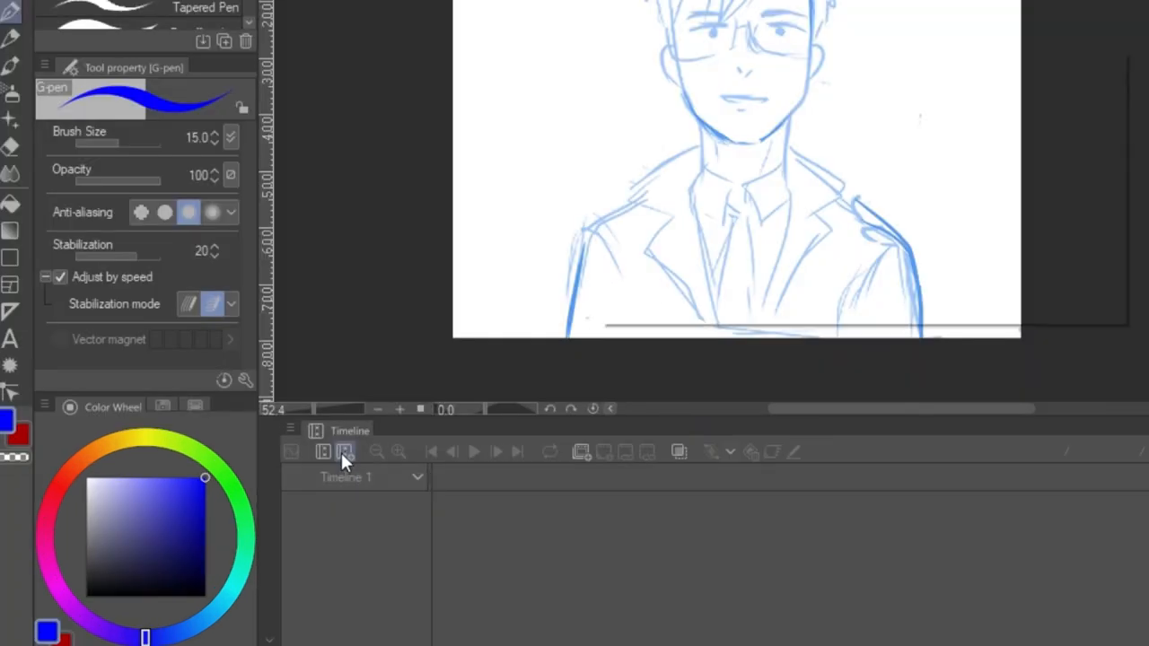
click(344, 451)
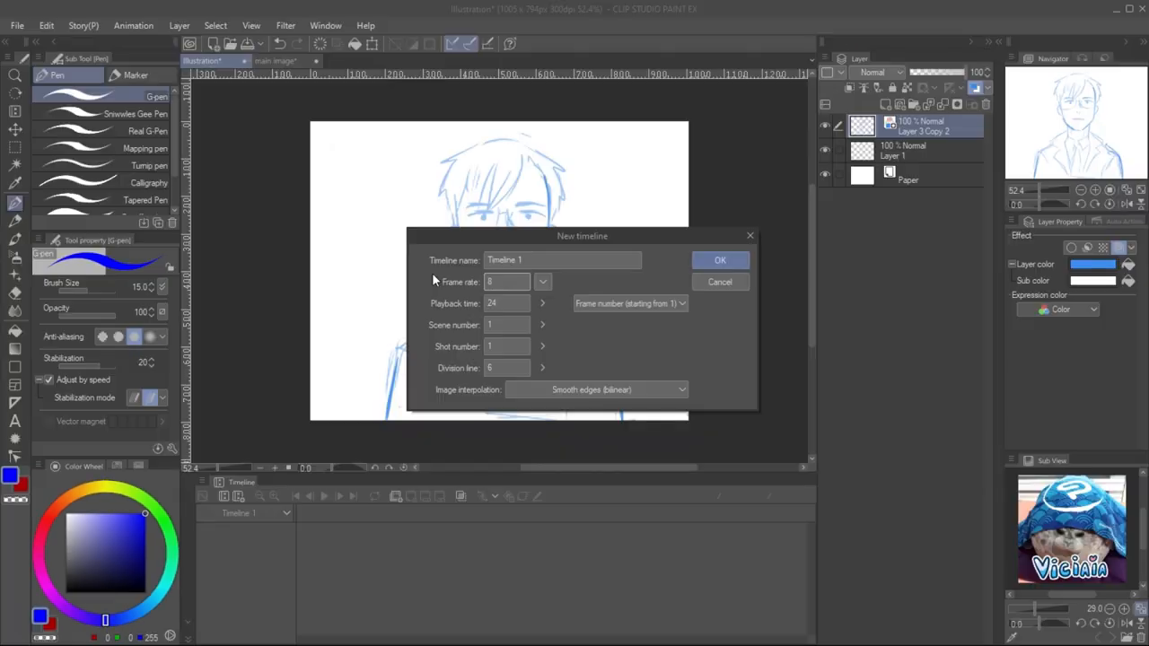
click(720, 260)
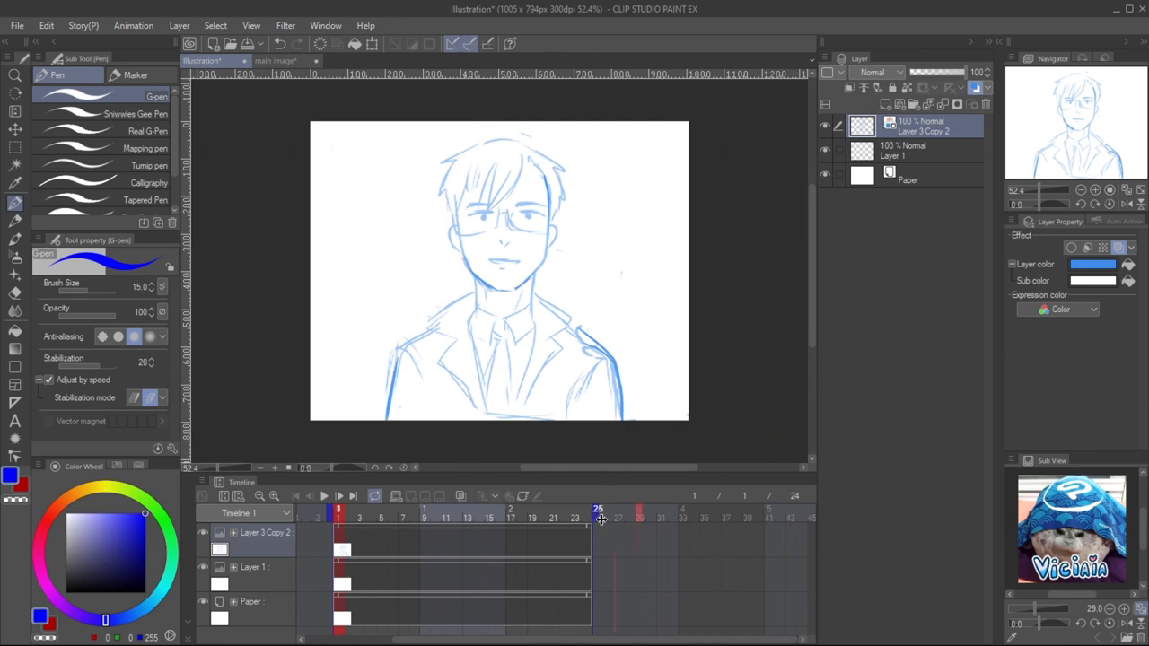
- Insert extra frames to extend the timeline to 48 frames
right_click(598, 510)
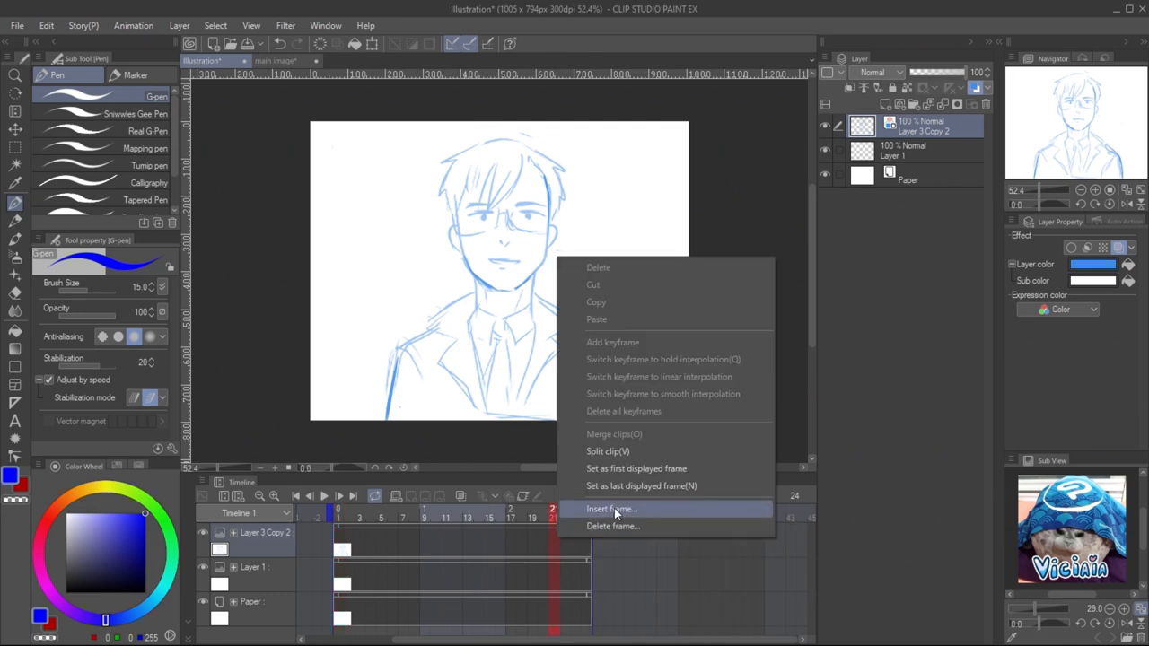
click(611, 508)
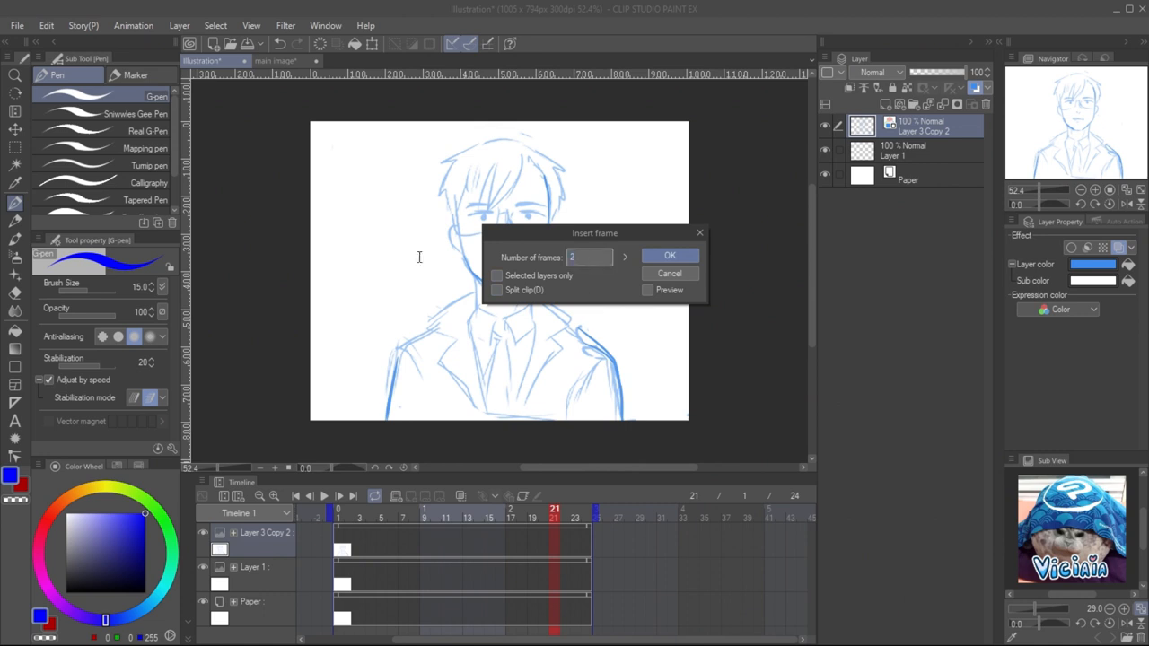
click(669, 256)
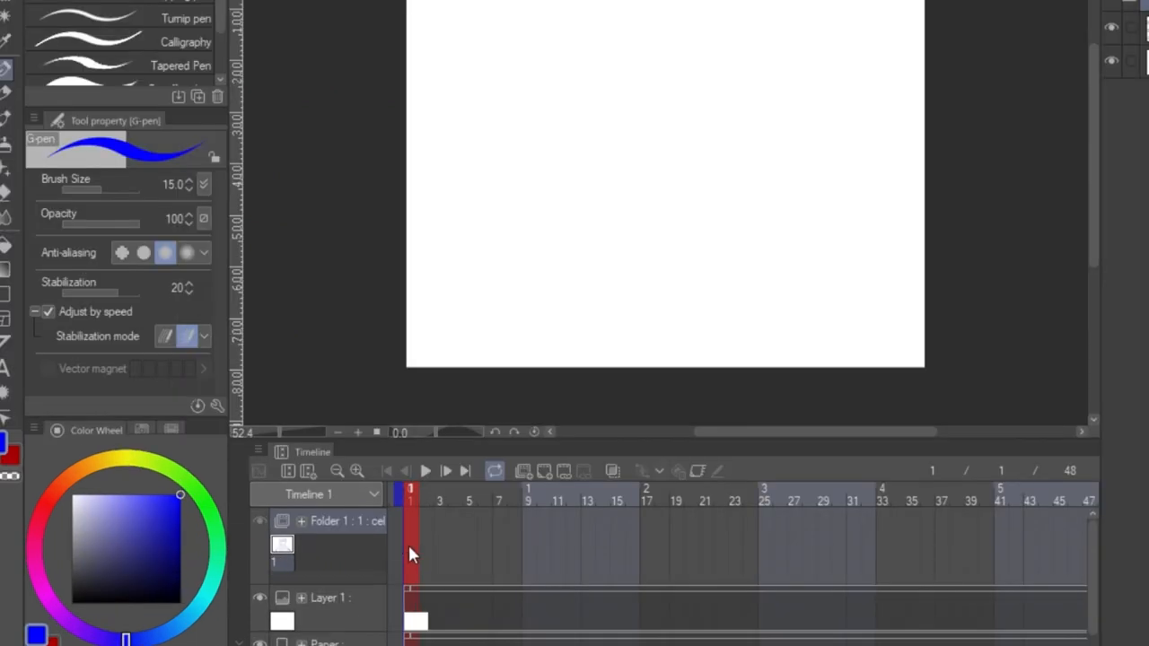
- Add animation cels, assign cels 1–4 across the 48 frames, and preview playback
right_click(410, 554)
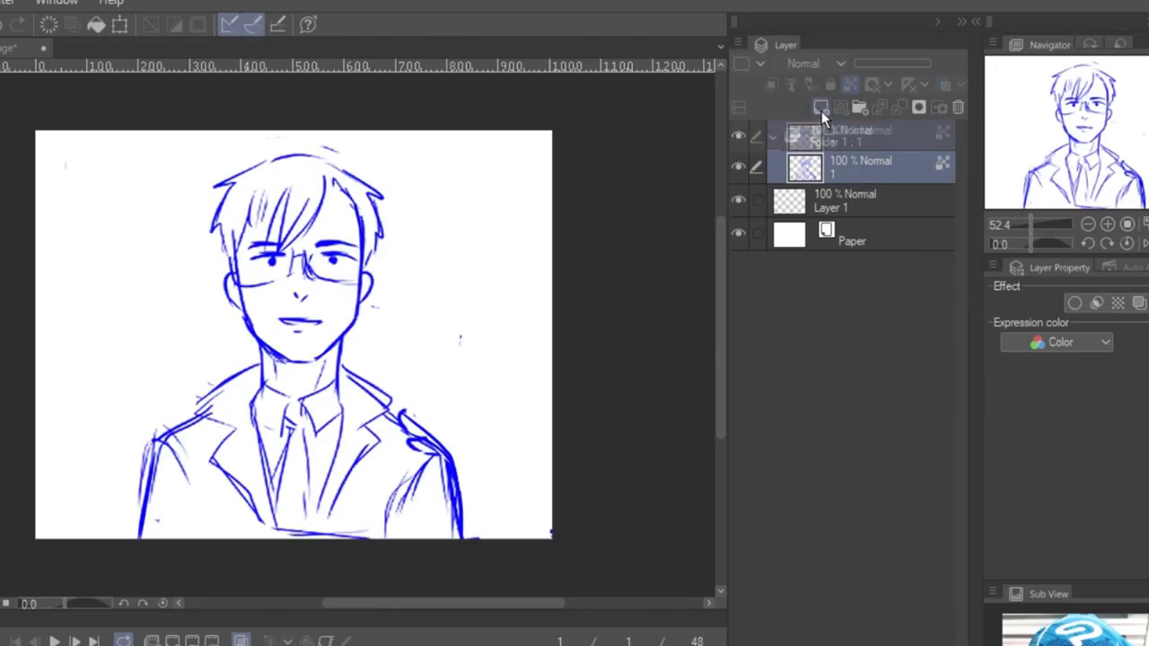
click(820, 107)
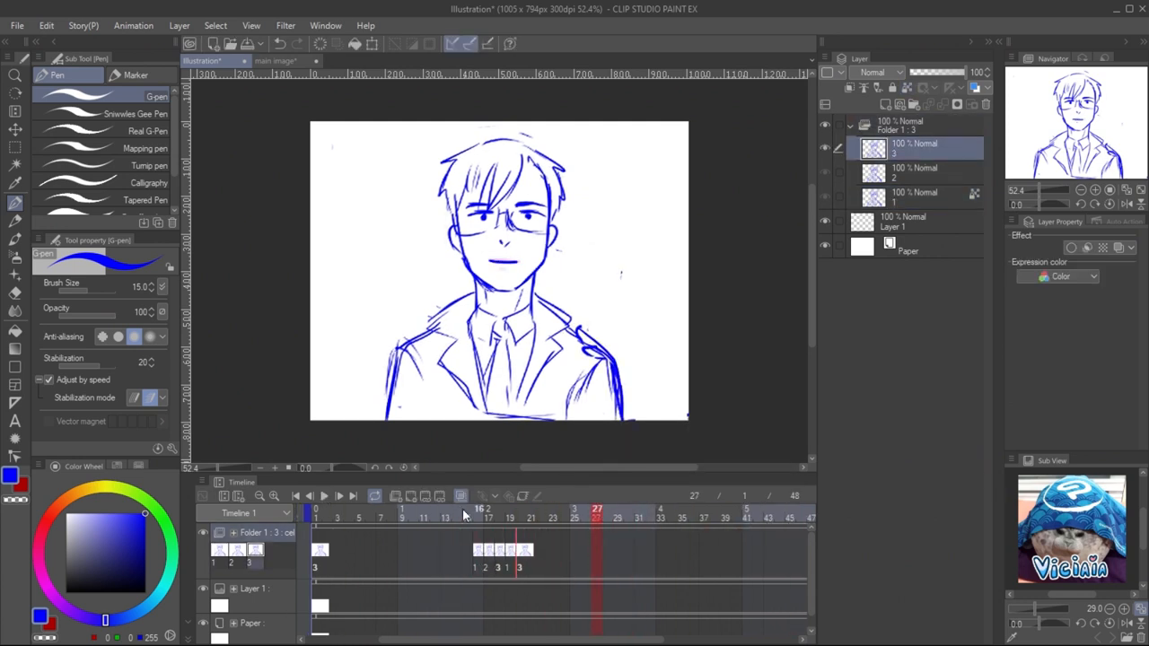
click(694, 509)
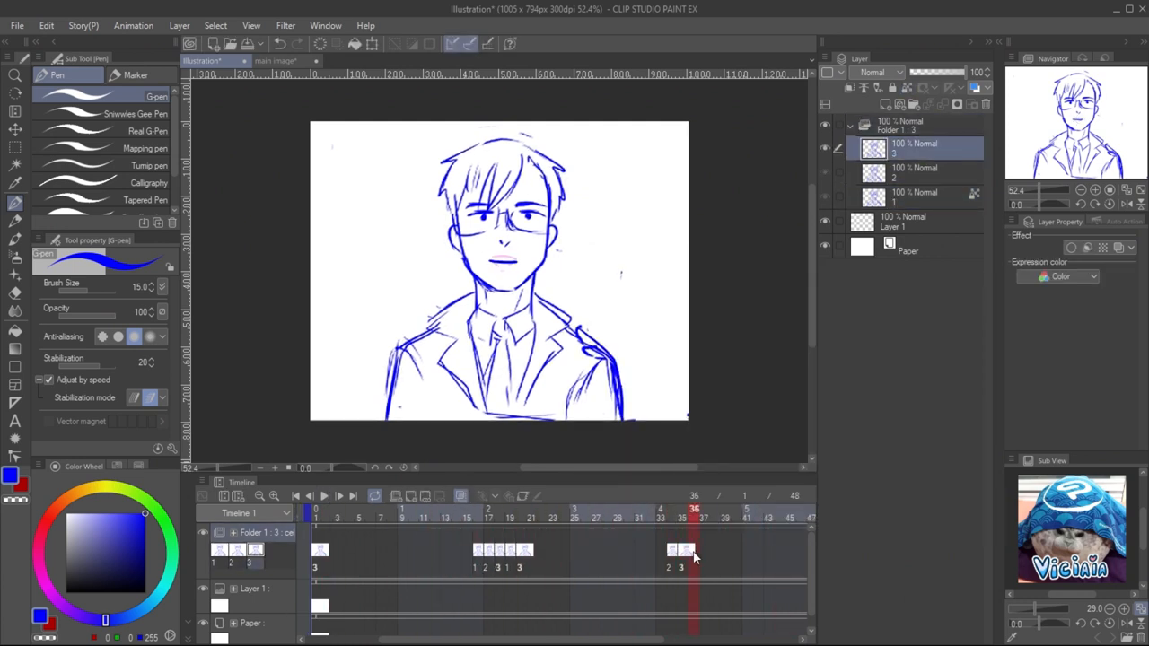
click(323, 495)
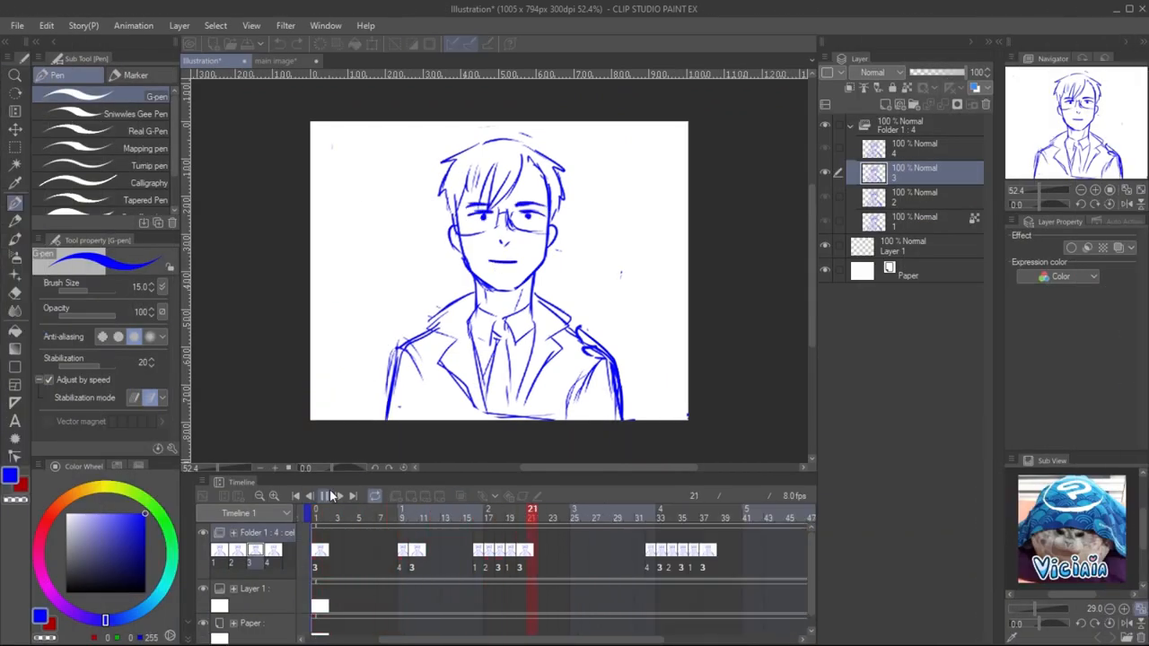
click(296, 495)
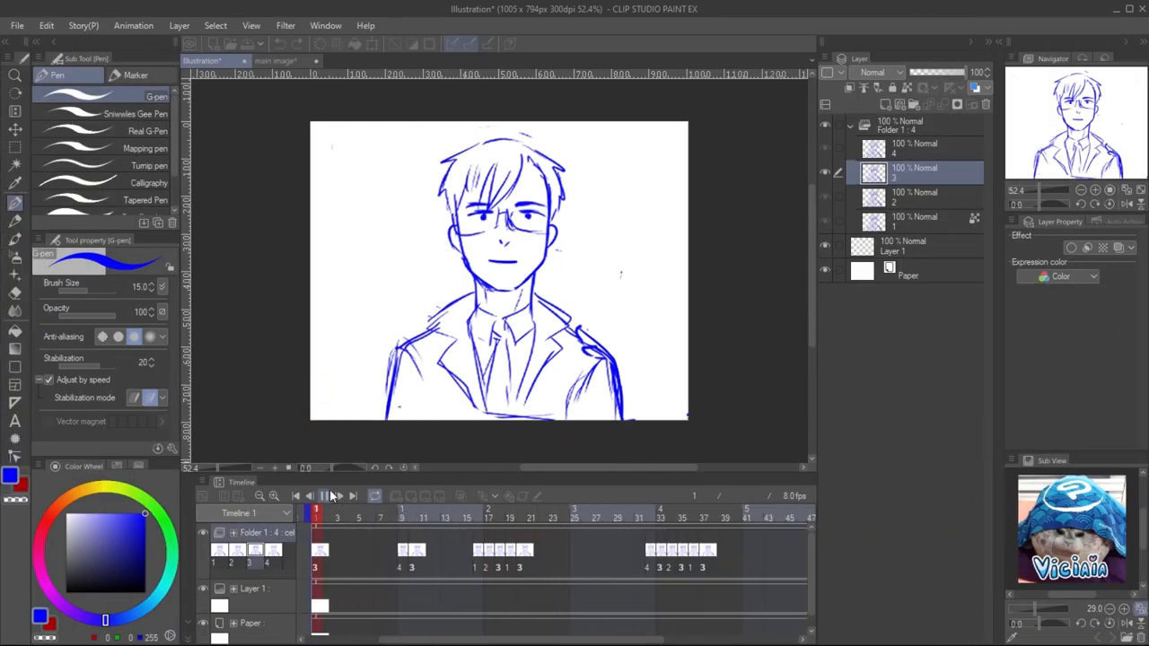
click(631, 509)
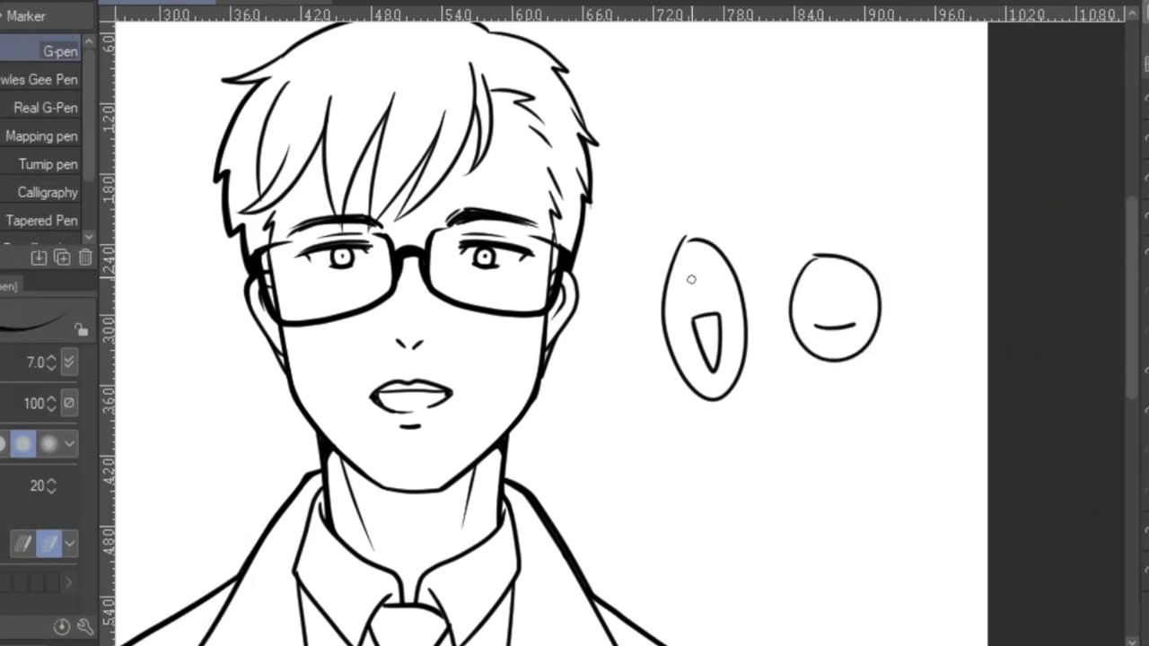
- Ink the talking-mouth sketches and refine the vector line near the chin
drag(691, 269, 718, 283)
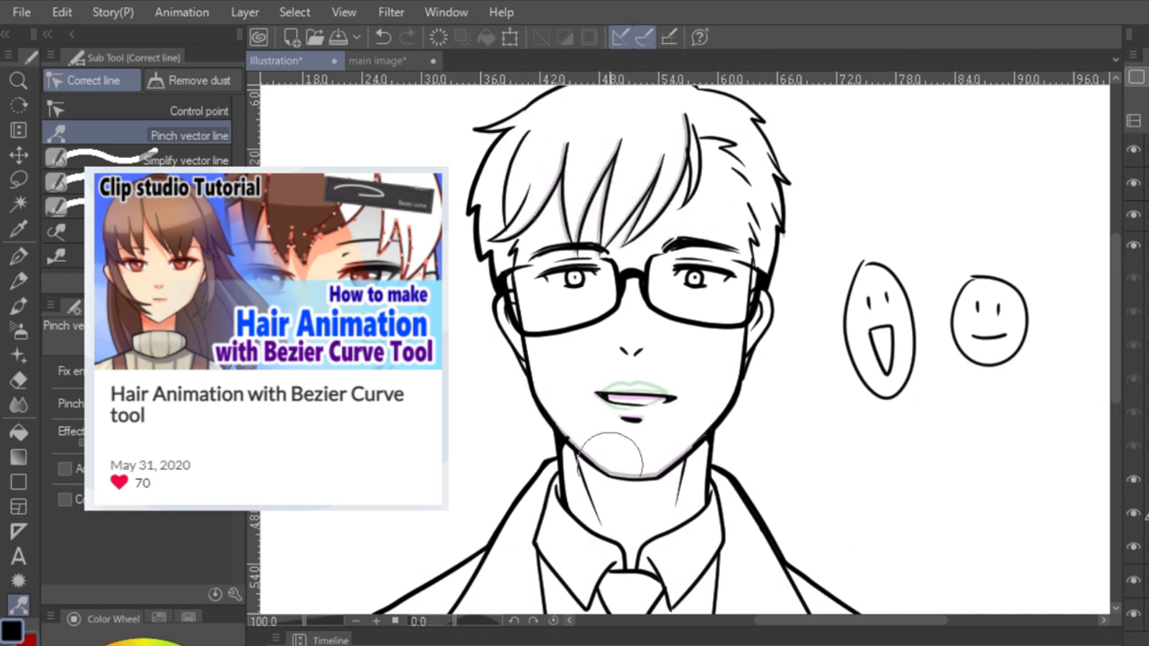
click(189, 135)
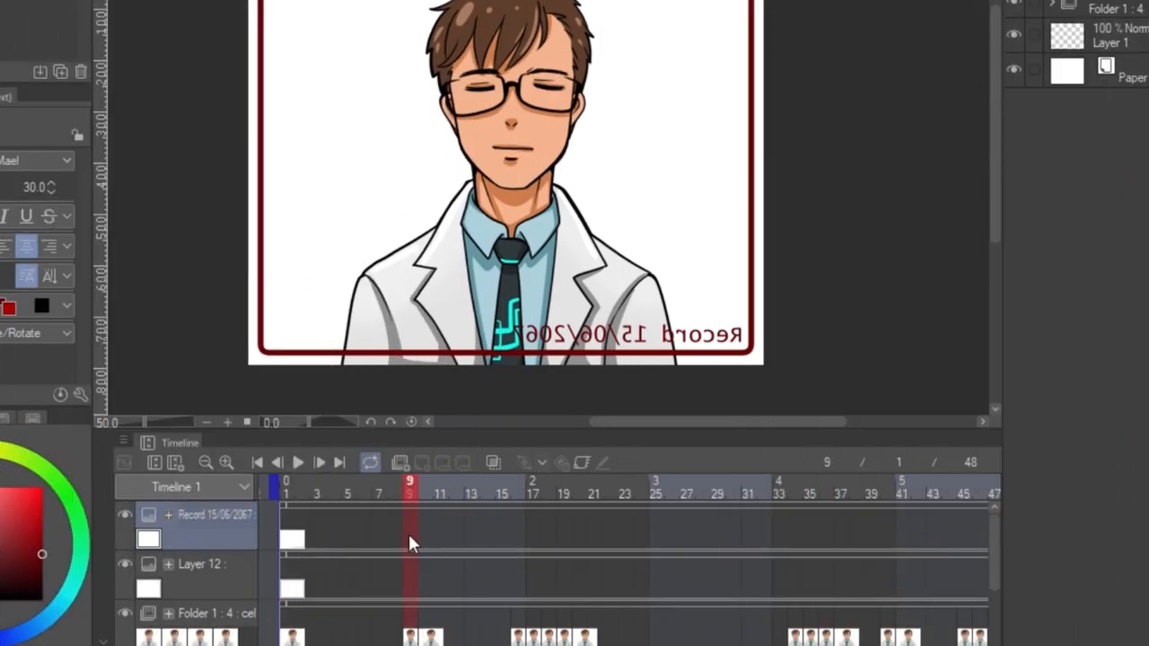
- Set frame 9 as the Record caption's last displayed frame, then close the document
right_click(411, 543)
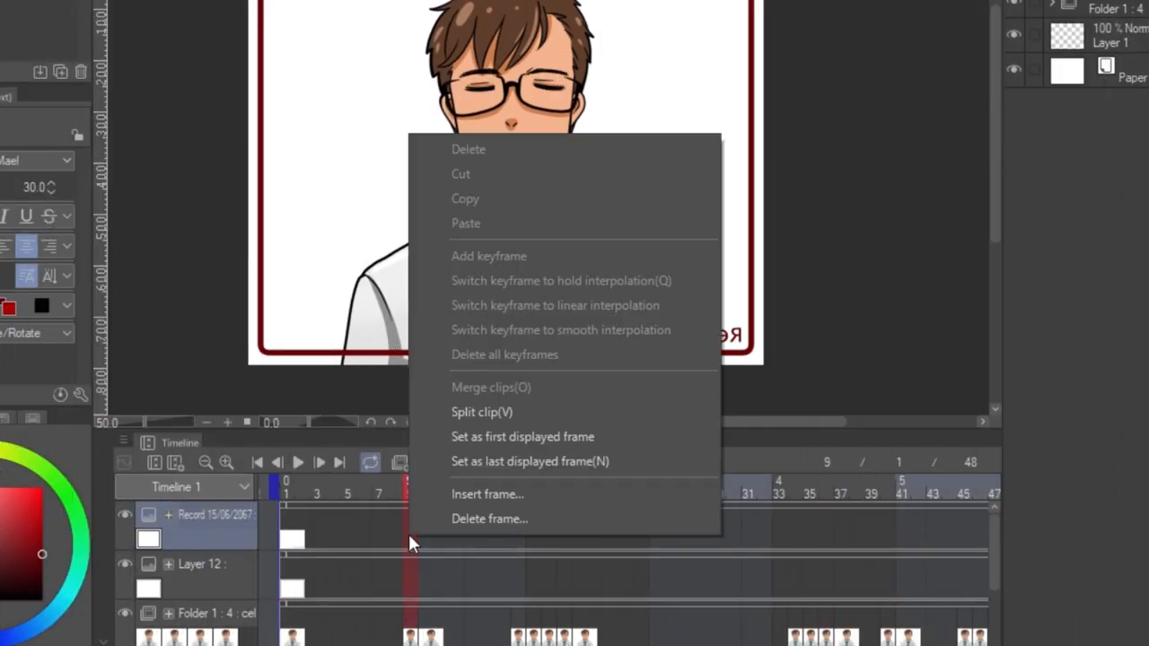
mouse_move(529, 462)
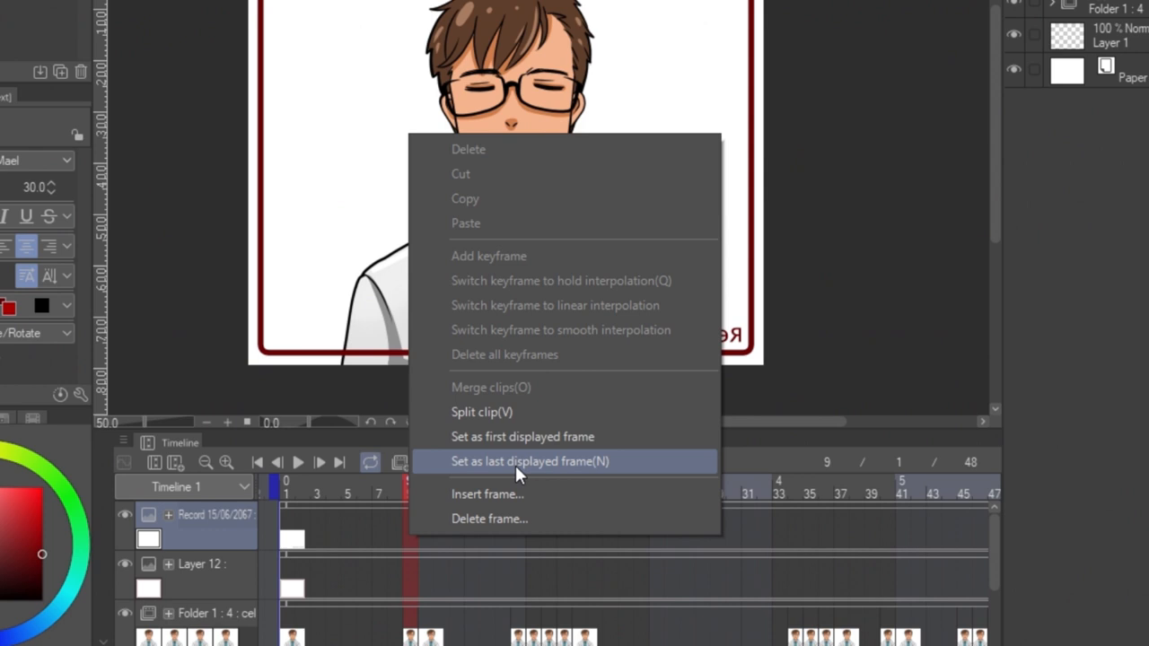
click(530, 462)
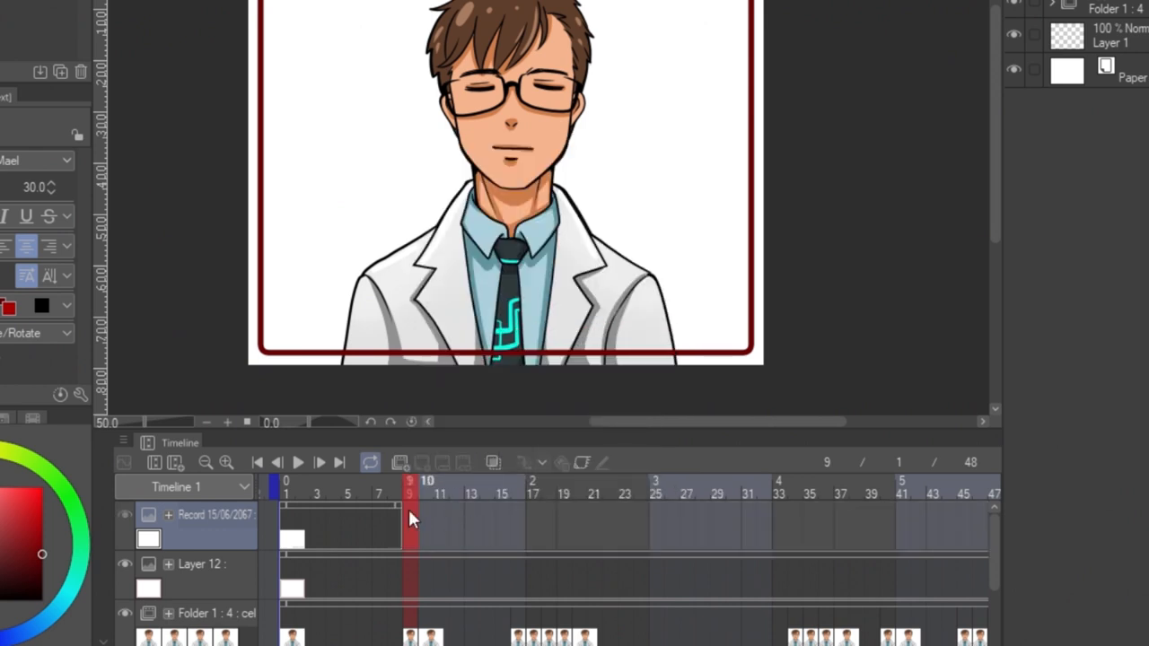
right_click(408, 521)
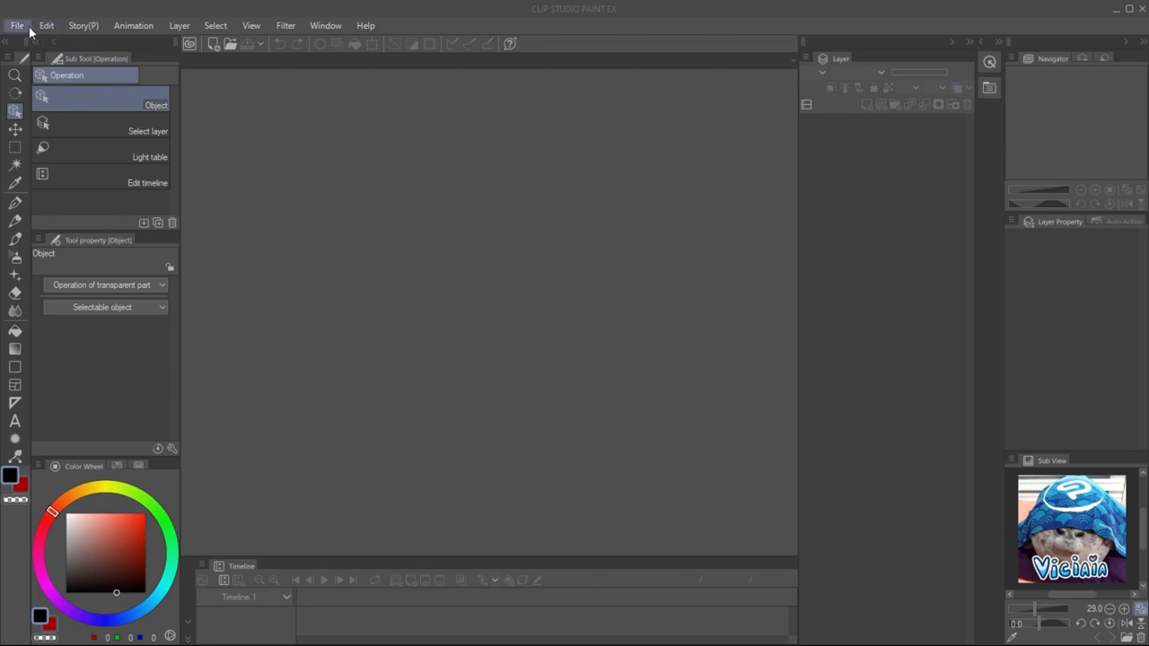
- Create a new 2000 by 1125 canvas
click(16, 24)
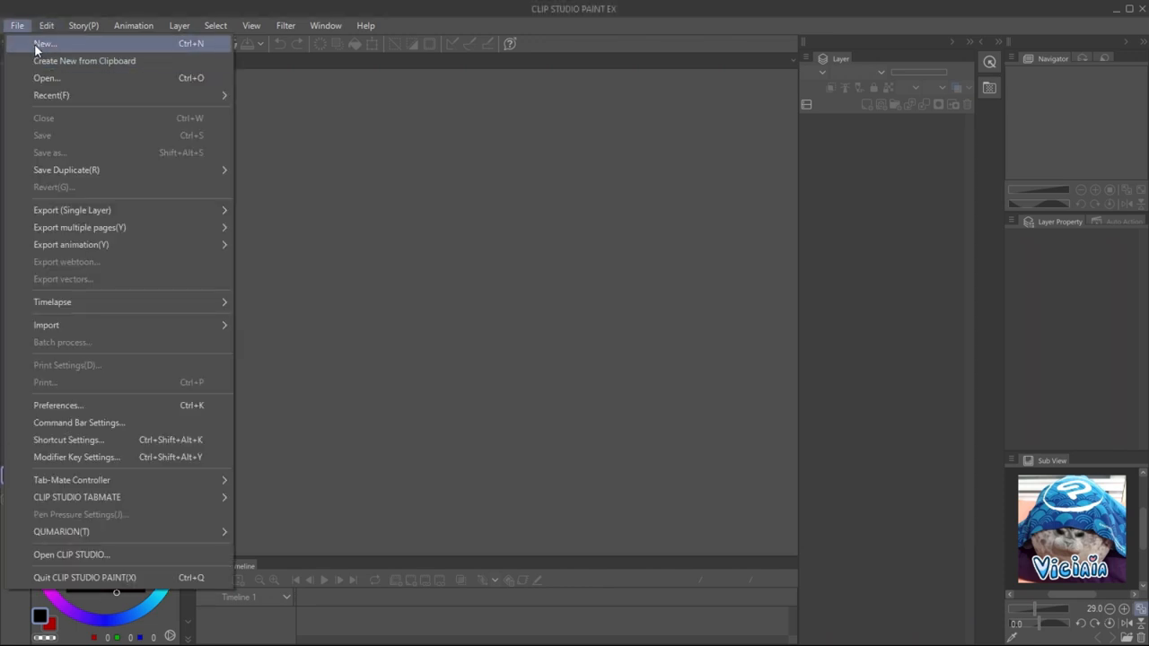
click(45, 43)
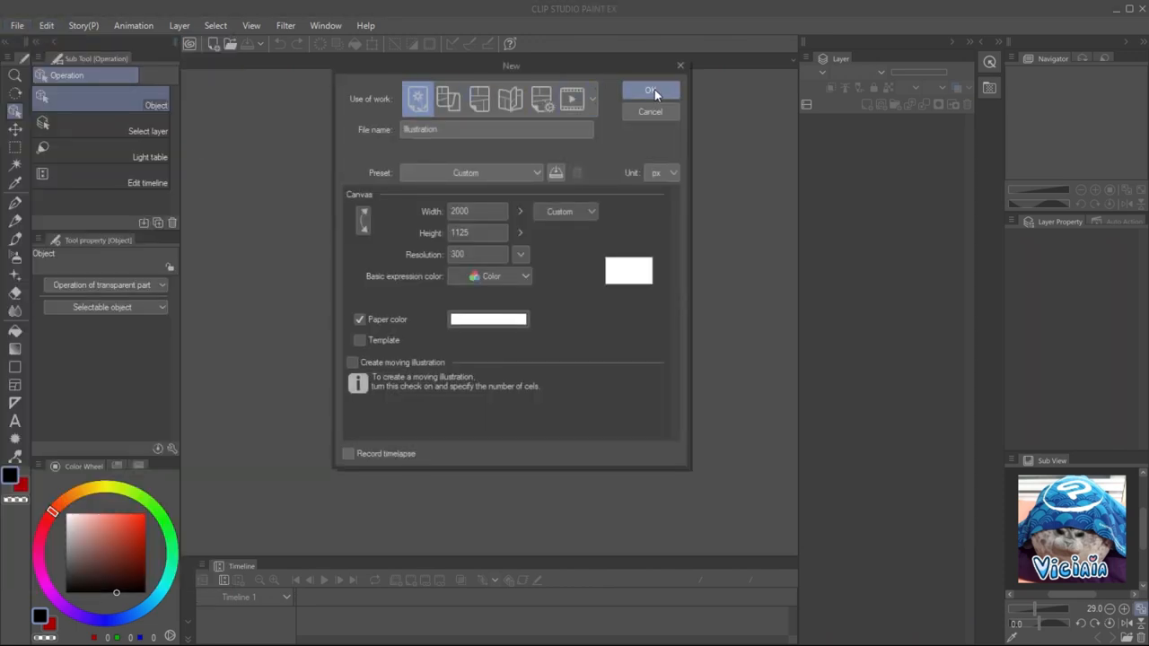
click(650, 91)
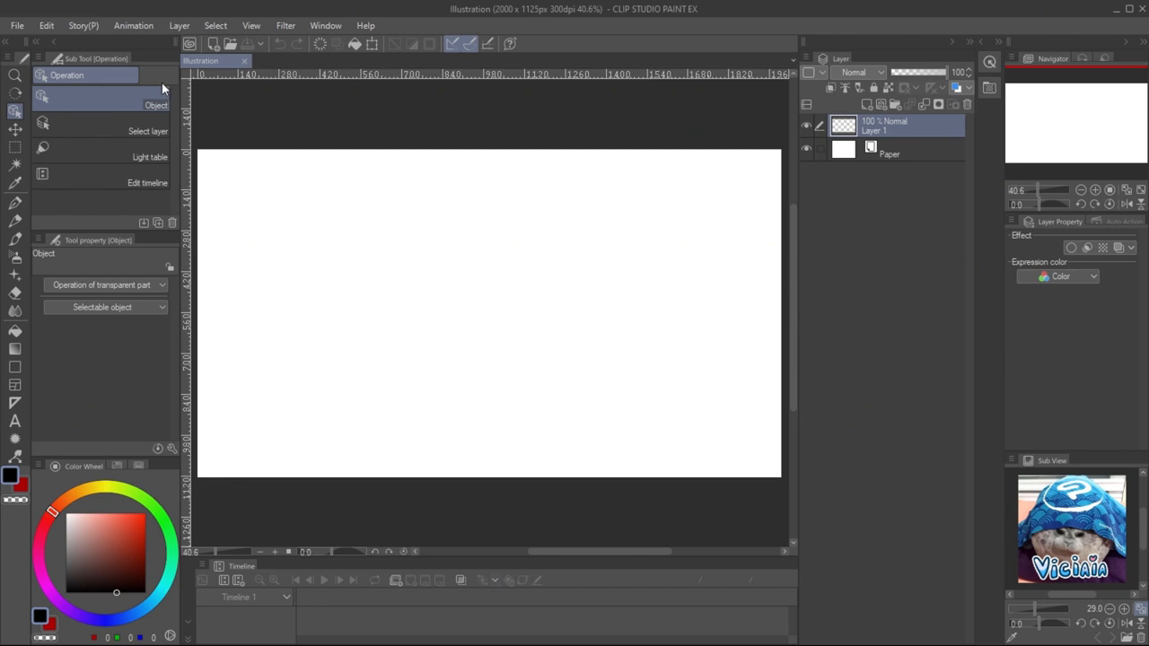
- Open the main image and import the 'video record' clip into it
click(16, 24)
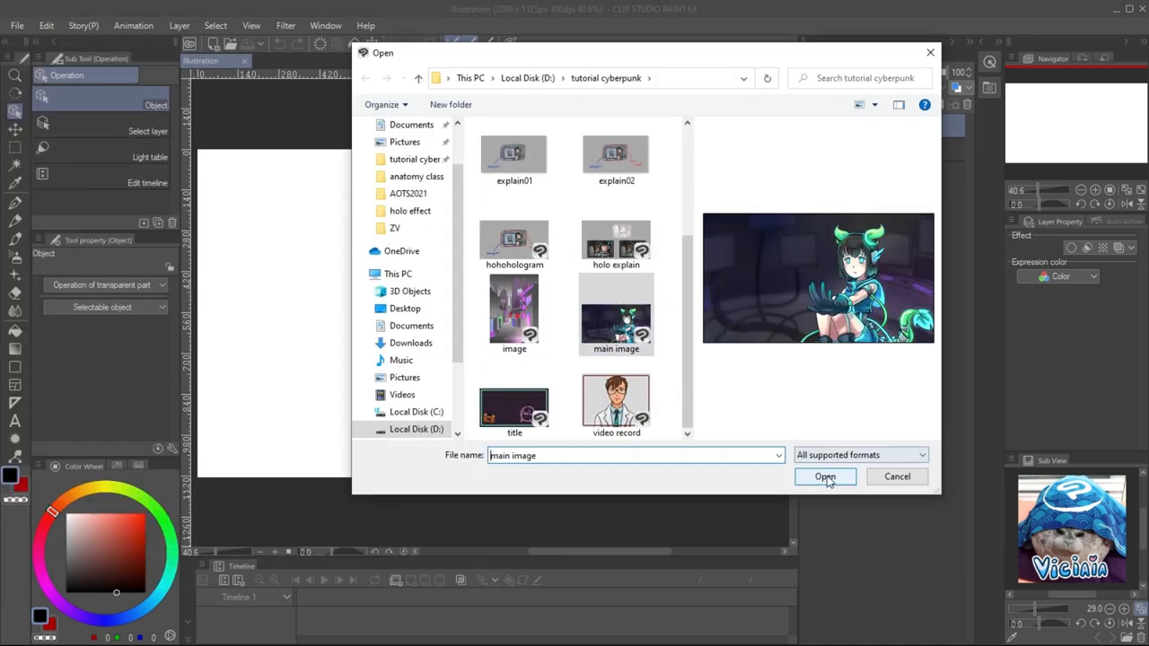
click(824, 476)
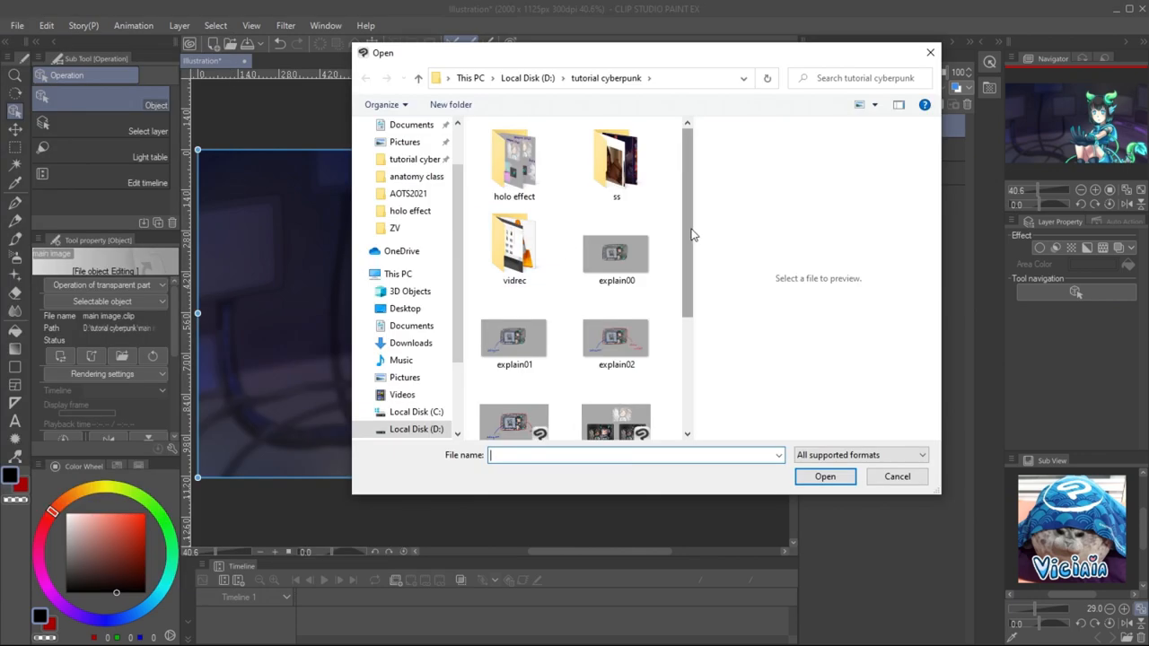
click(824, 475)
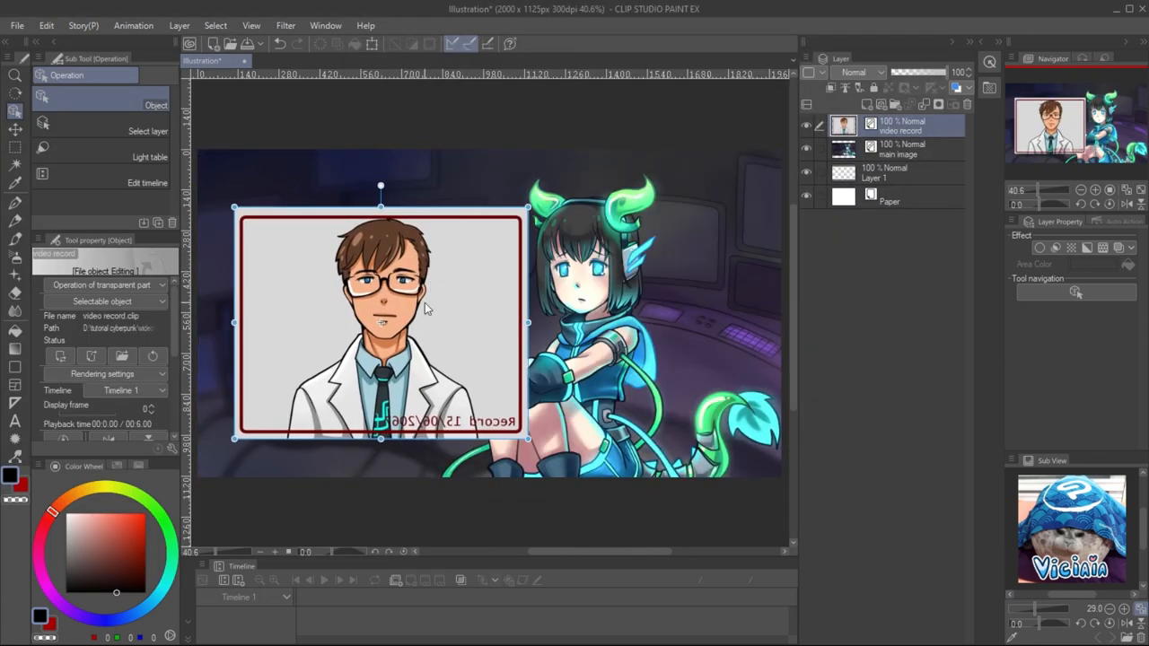
- Set the video record layer to Add (Glow) blending at 51% opacity
click(857, 72)
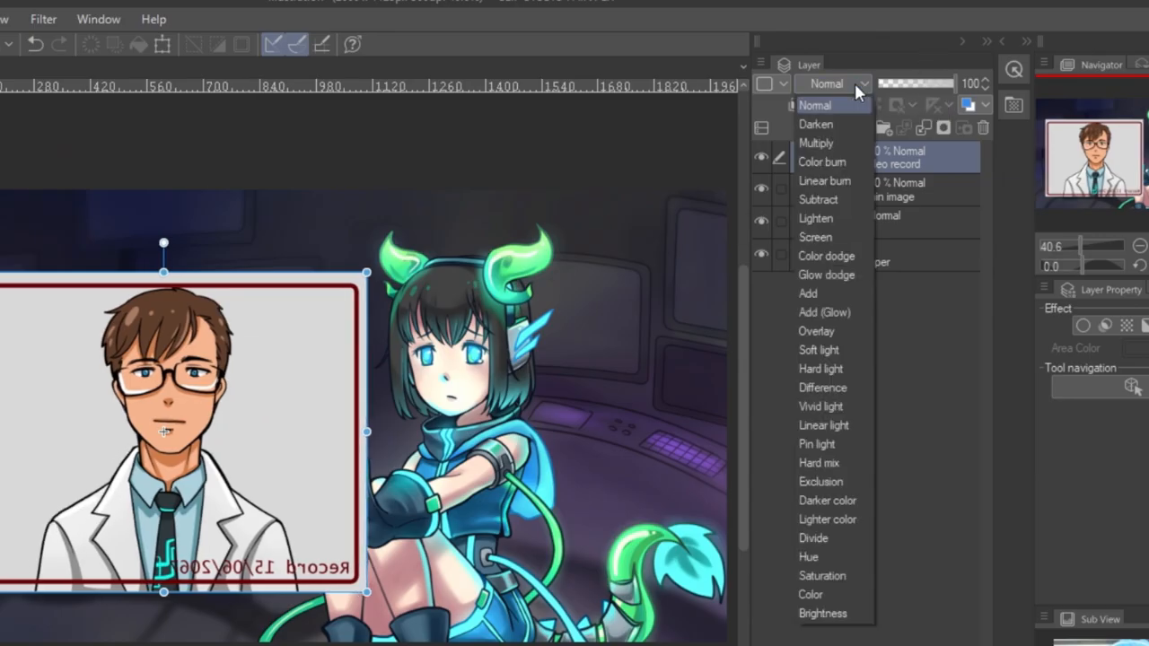
click(823, 311)
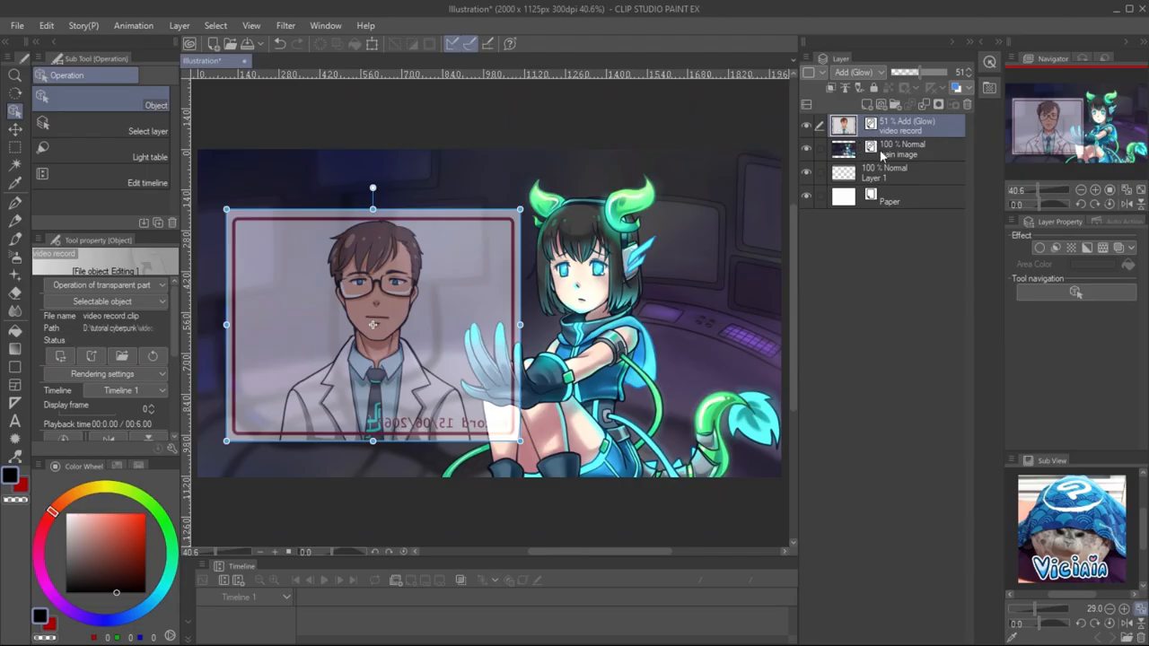
click(903, 149)
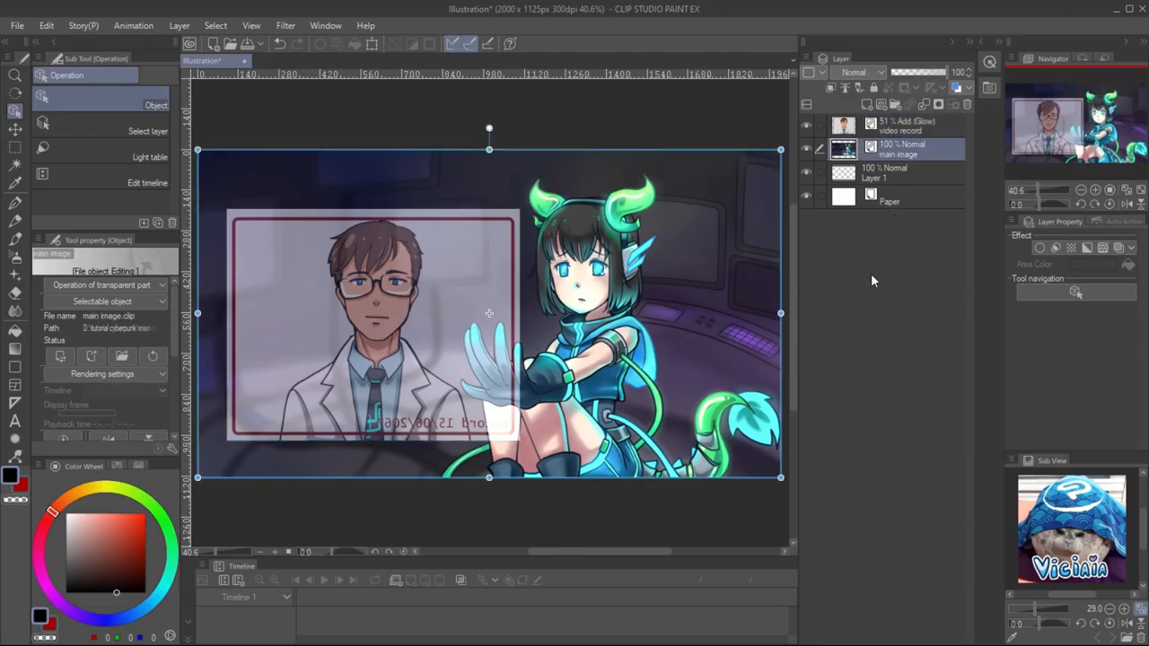
click(884, 173)
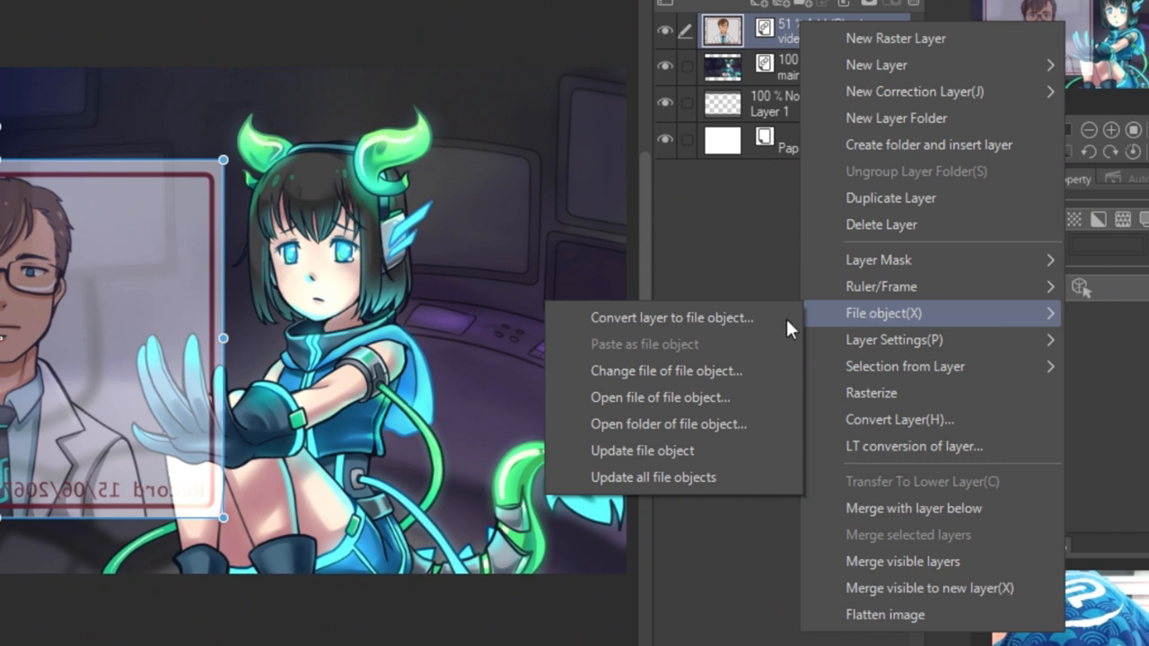
mouse_move(660, 398)
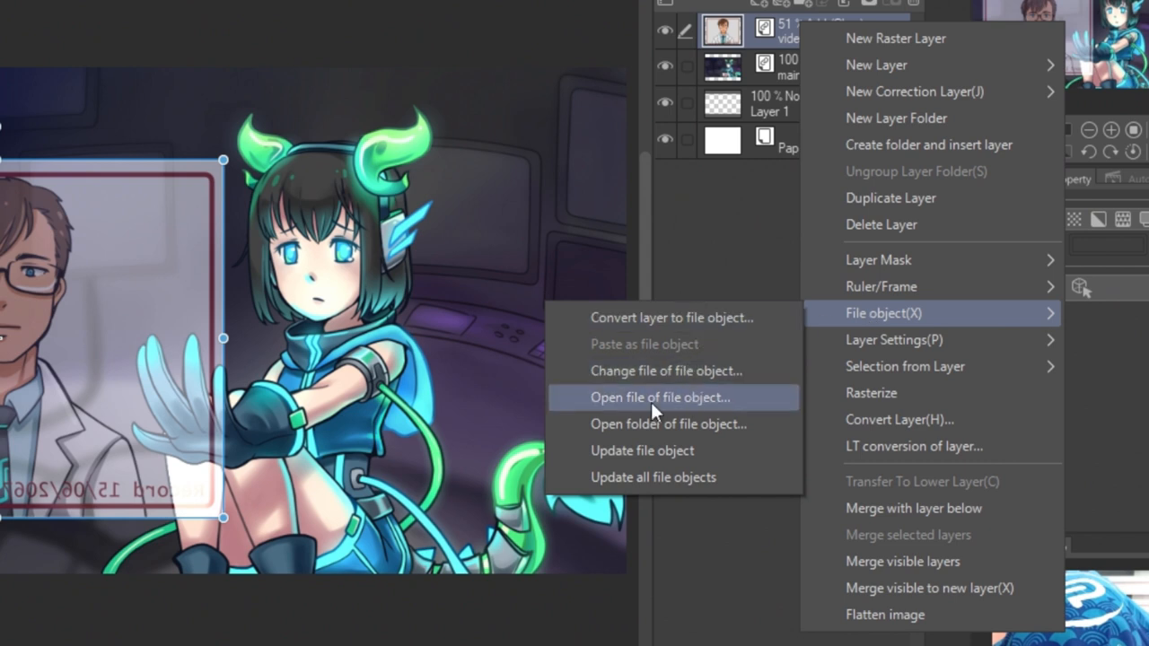
- Open the video record's source file in its own tab, then return to the Illustration tab
click(658, 396)
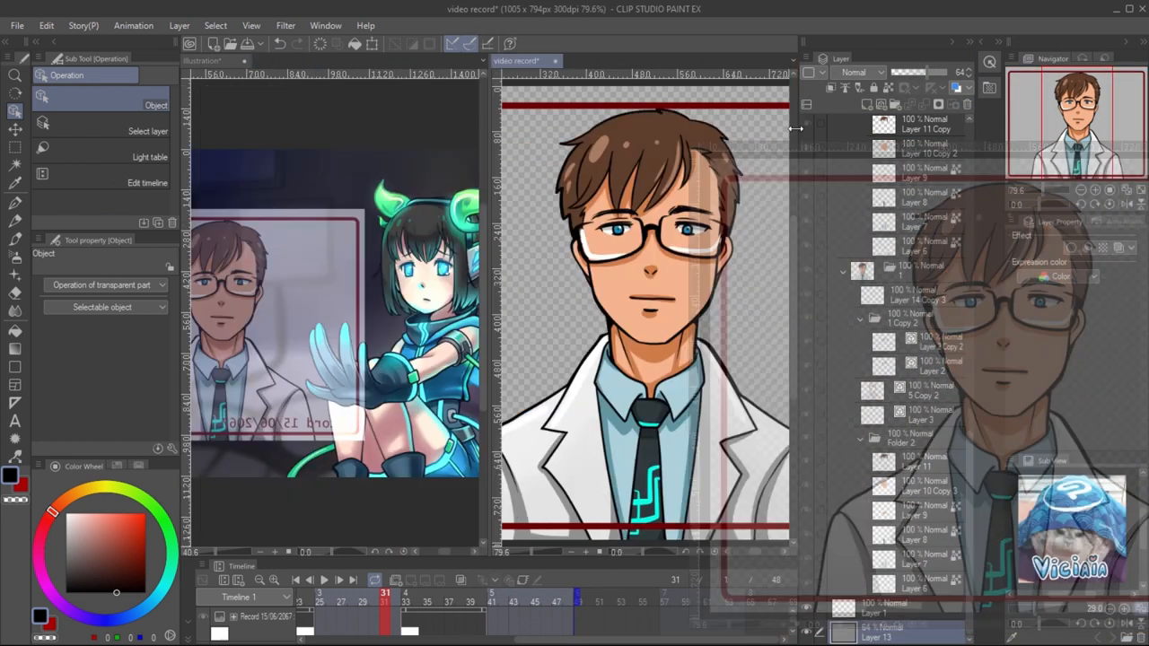
click(204, 60)
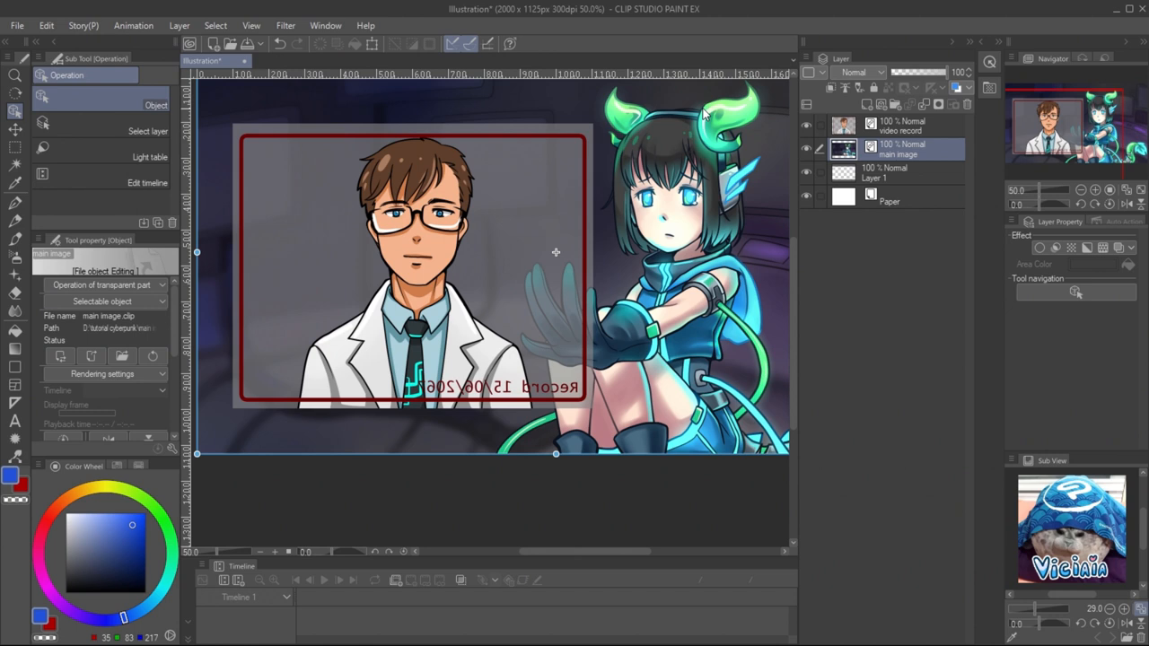
- Apply the 27.5 LPI, 70% Line Monochrome tone to the panel and add blue Layer 2
click(868, 104)
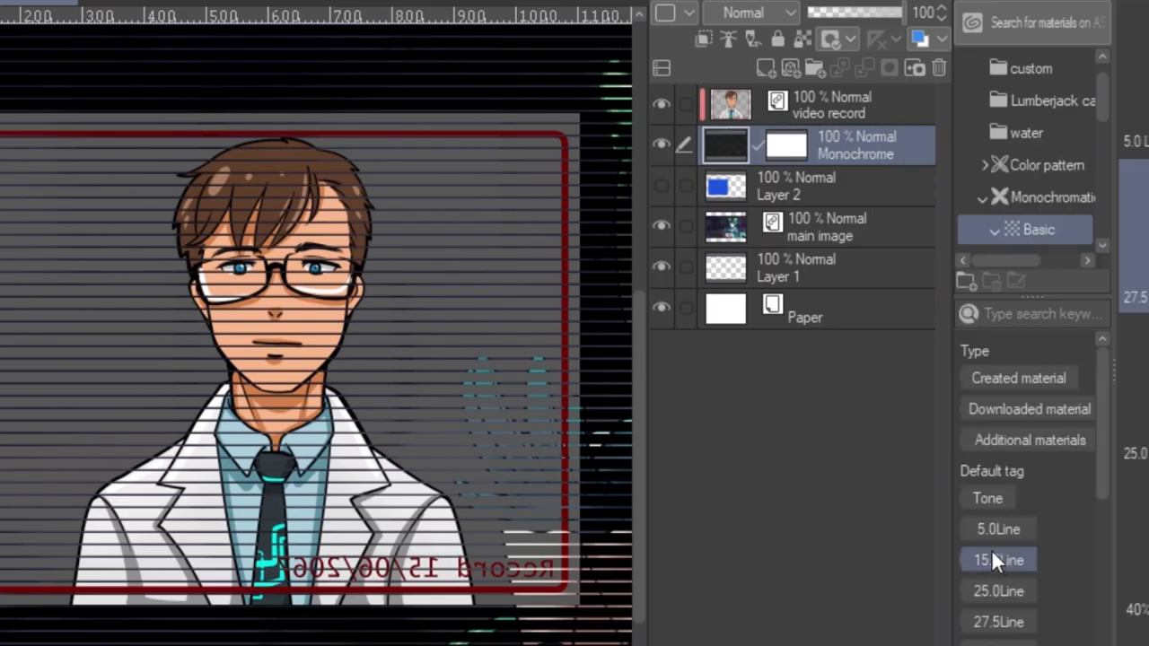
click(939, 68)
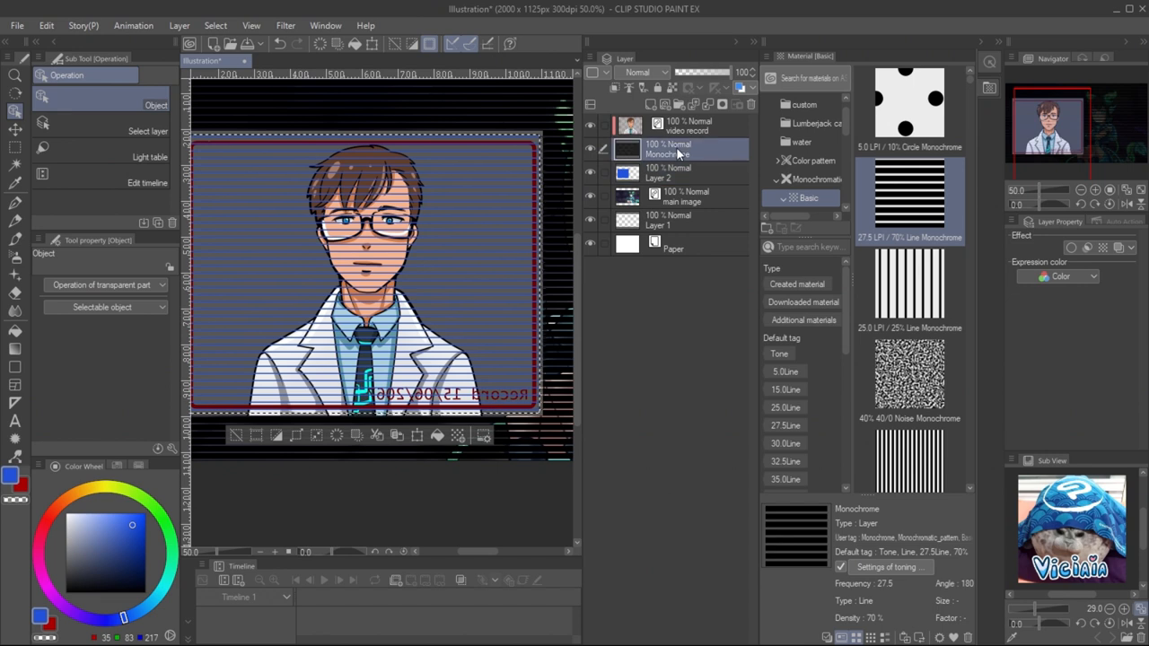
right_click(669, 149)
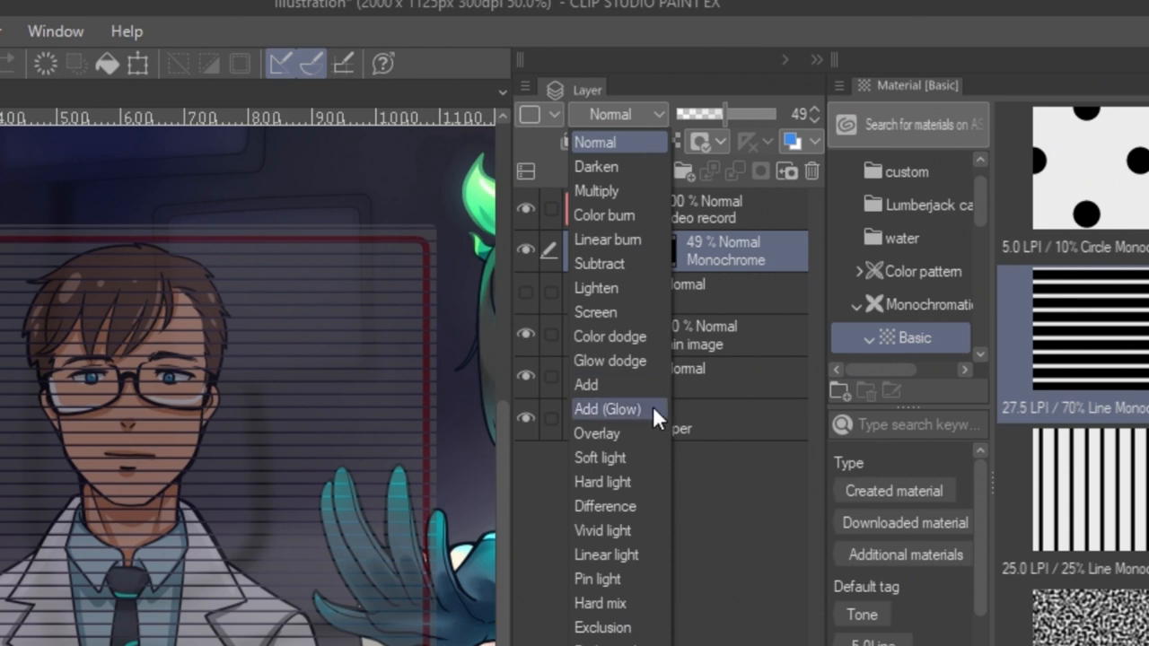
- Set Monochrome to Add (Glow) 59%, Layer 2 to Add (Glow) 32%, and group into Folder 1
click(607, 408)
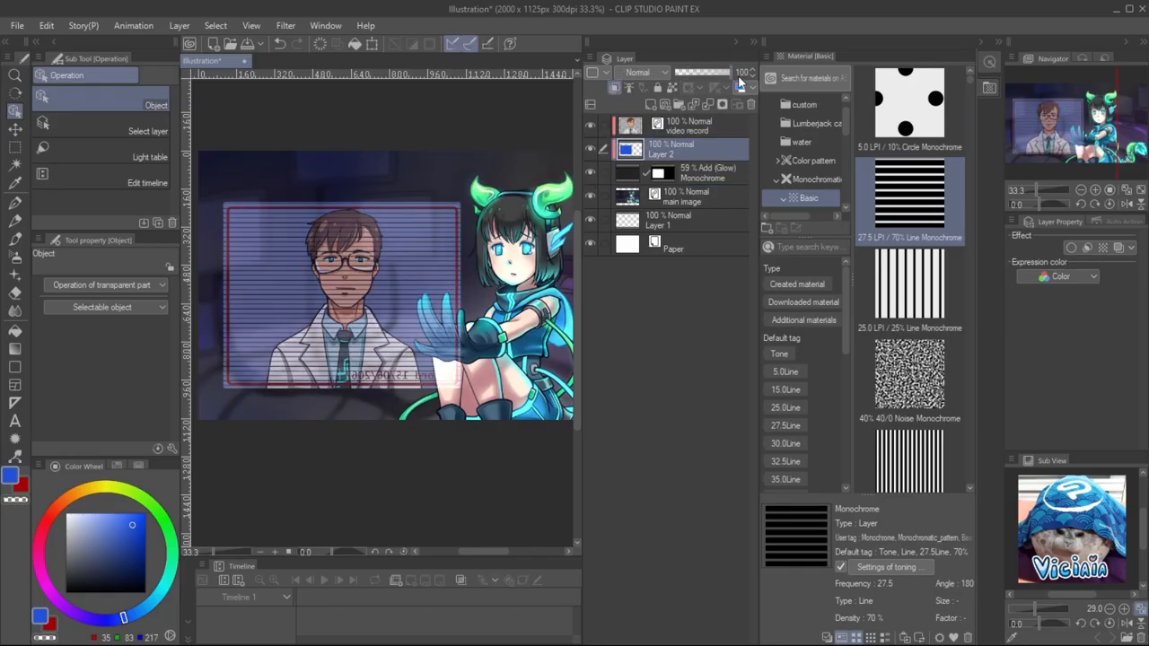
click(643, 72)
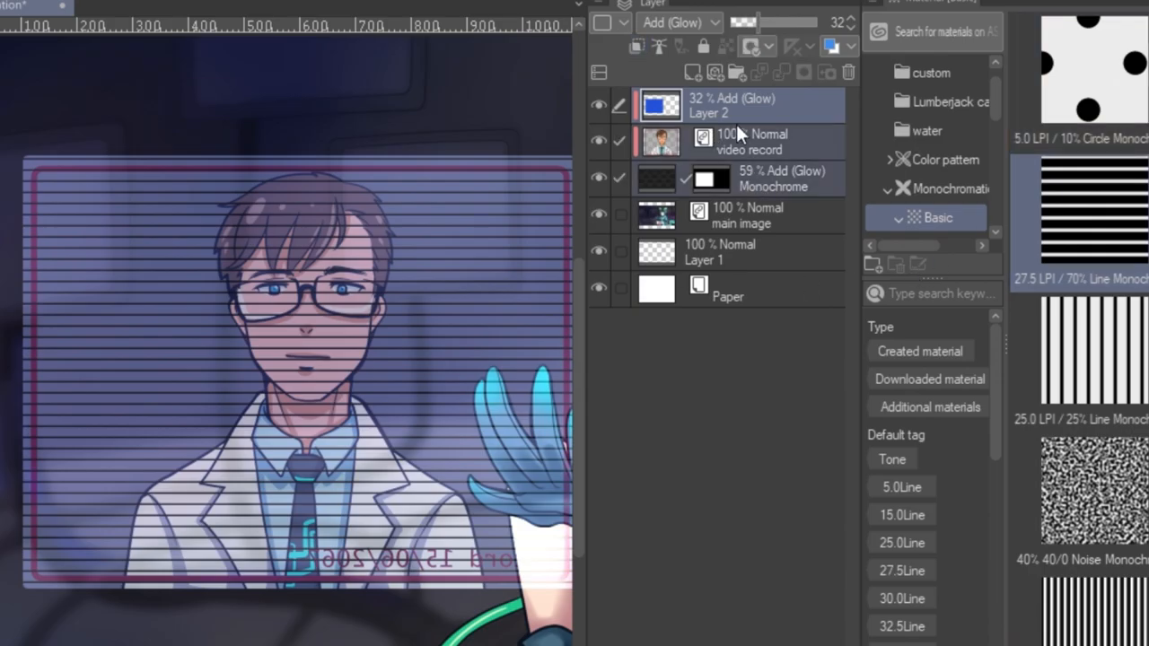
click(735, 72)
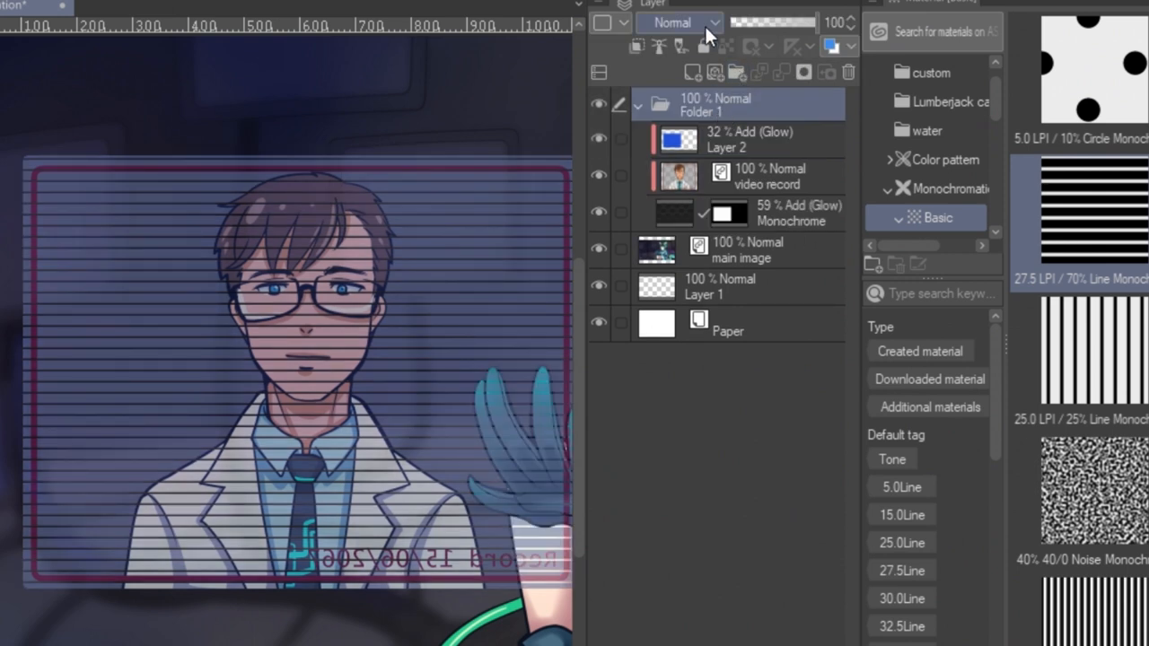
- Set Folder 1's blend mode to Through and bring up the tone layer's mask options
click(678, 23)
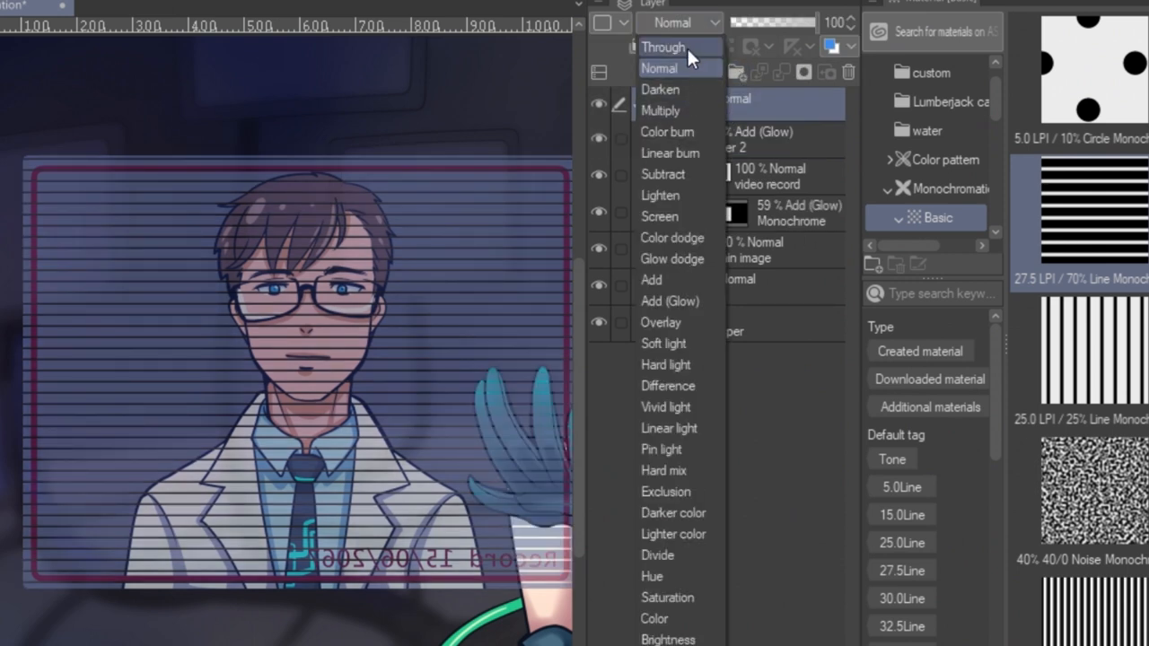
click(664, 47)
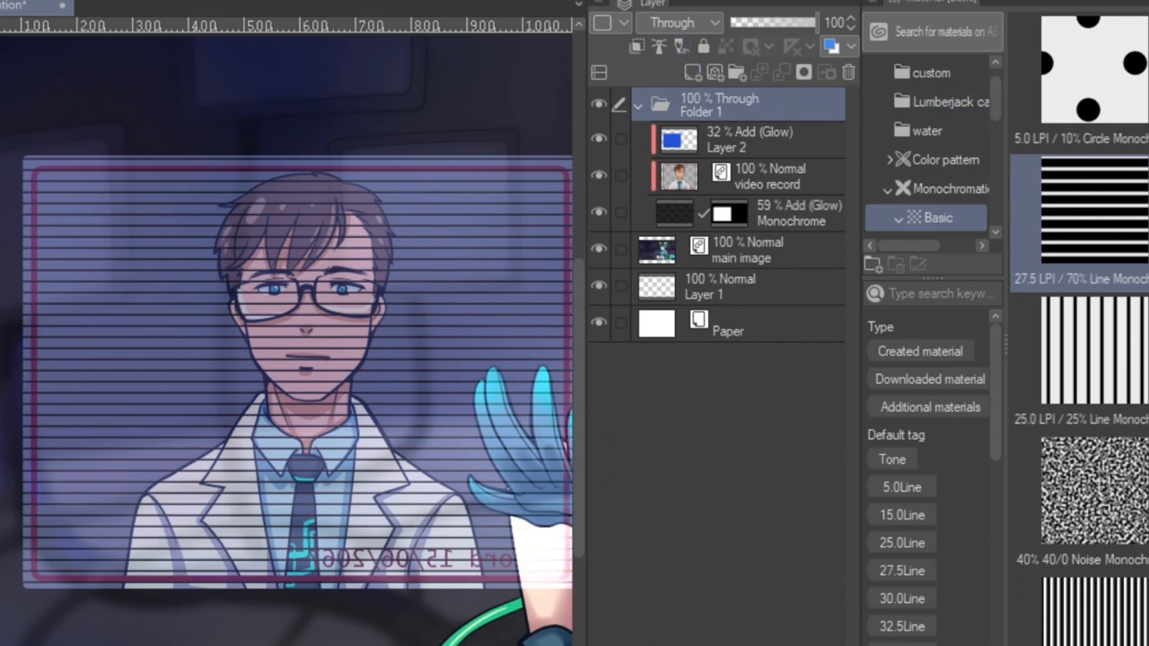
right_click(727, 213)
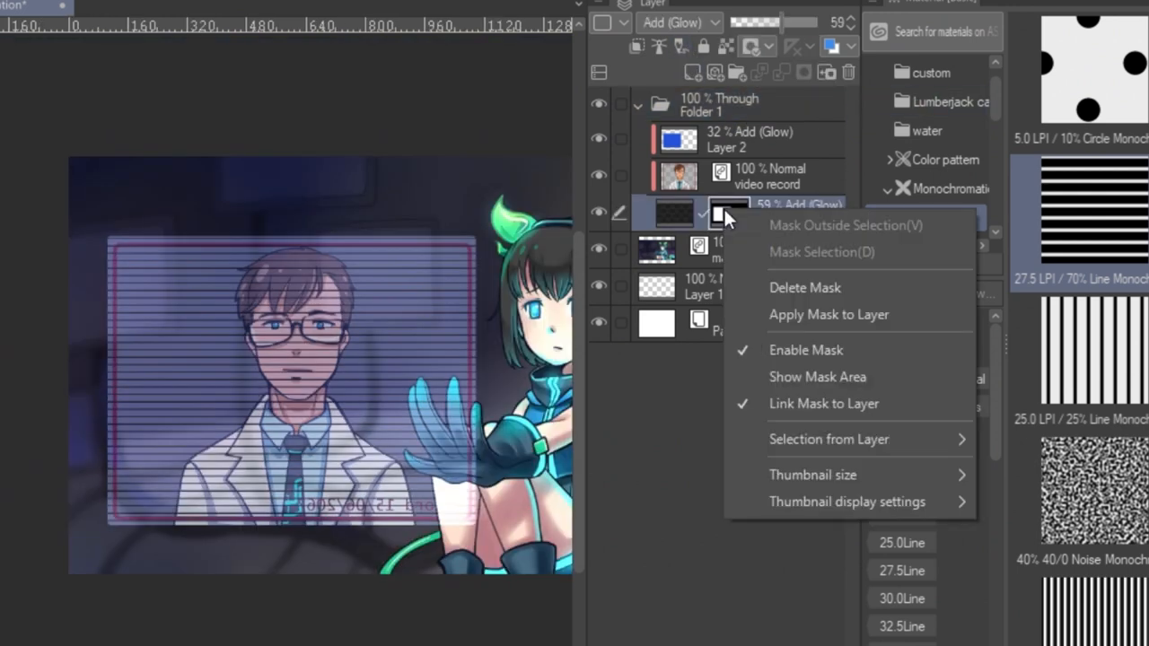
- Transform Folder 1 to 90% width with 5.1° rotation
click(619, 215)
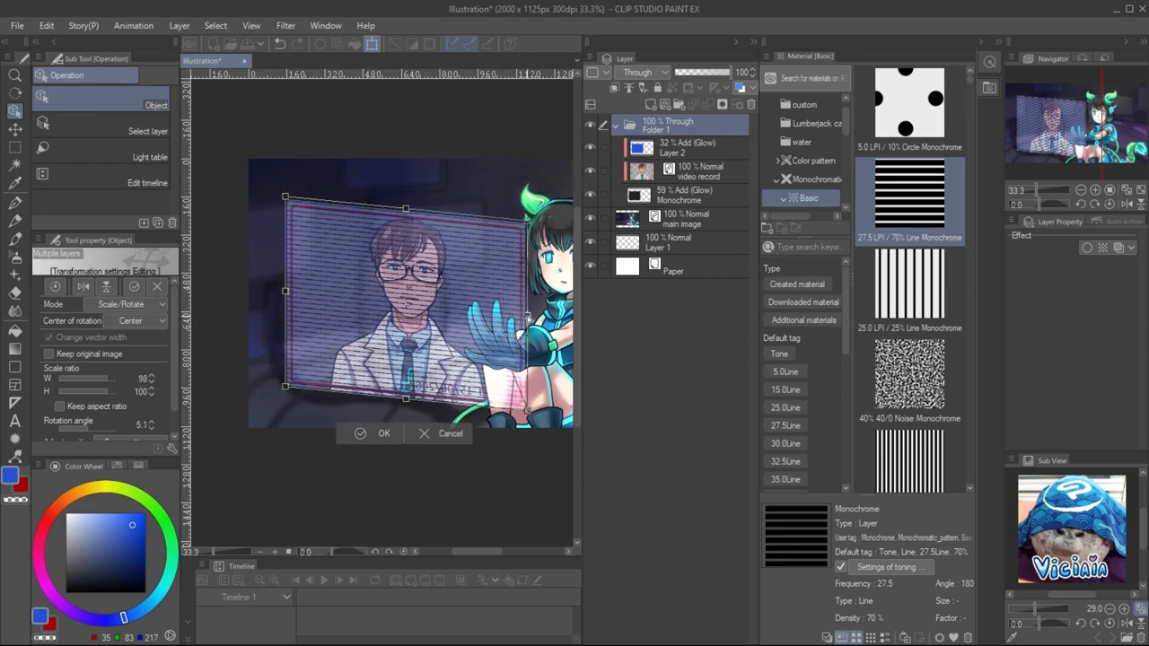
click(383, 433)
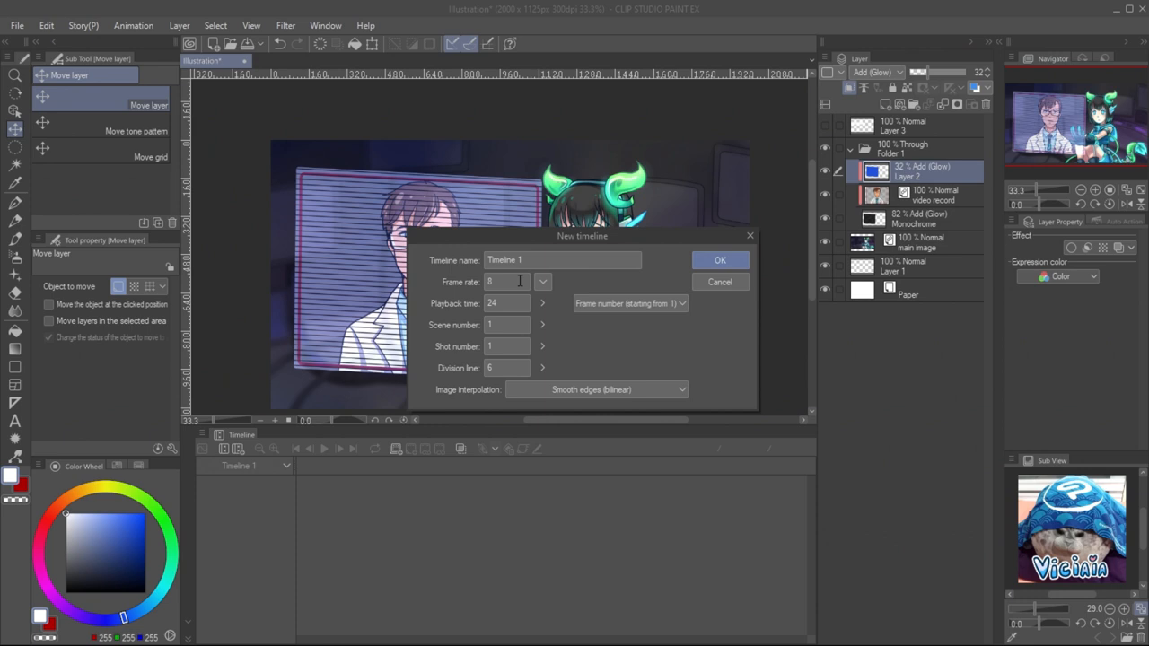
- Create an 8 fps, 24-frame timeline, extend it to 48 frames, and reveal Folder 1's tracks
click(720, 260)
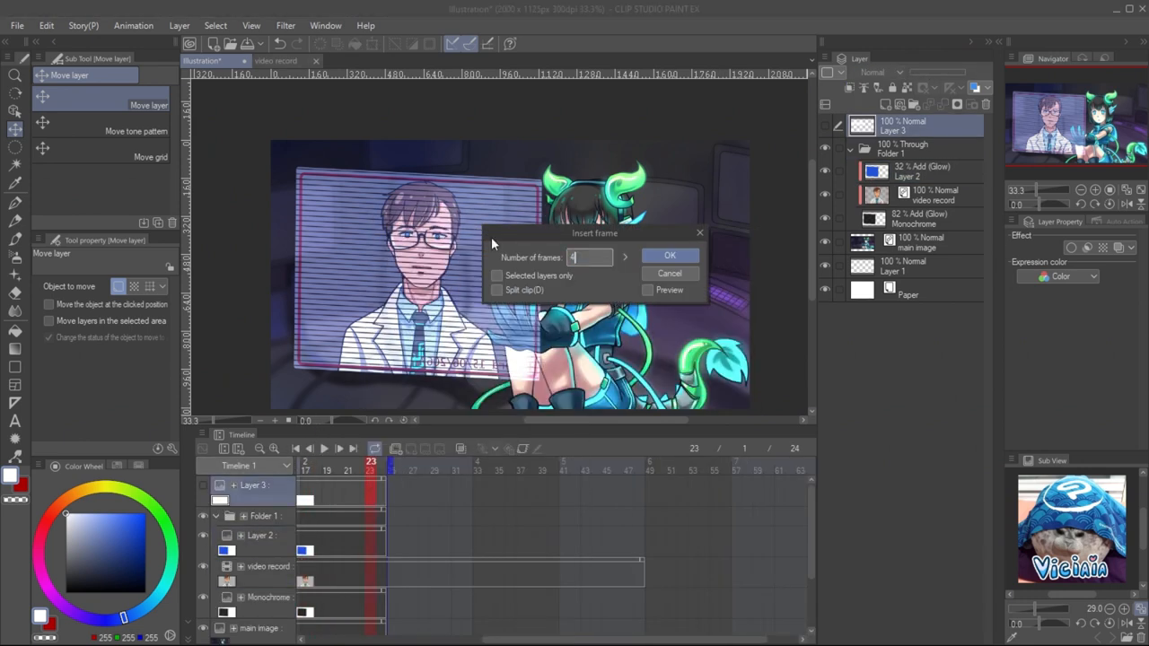
click(670, 256)
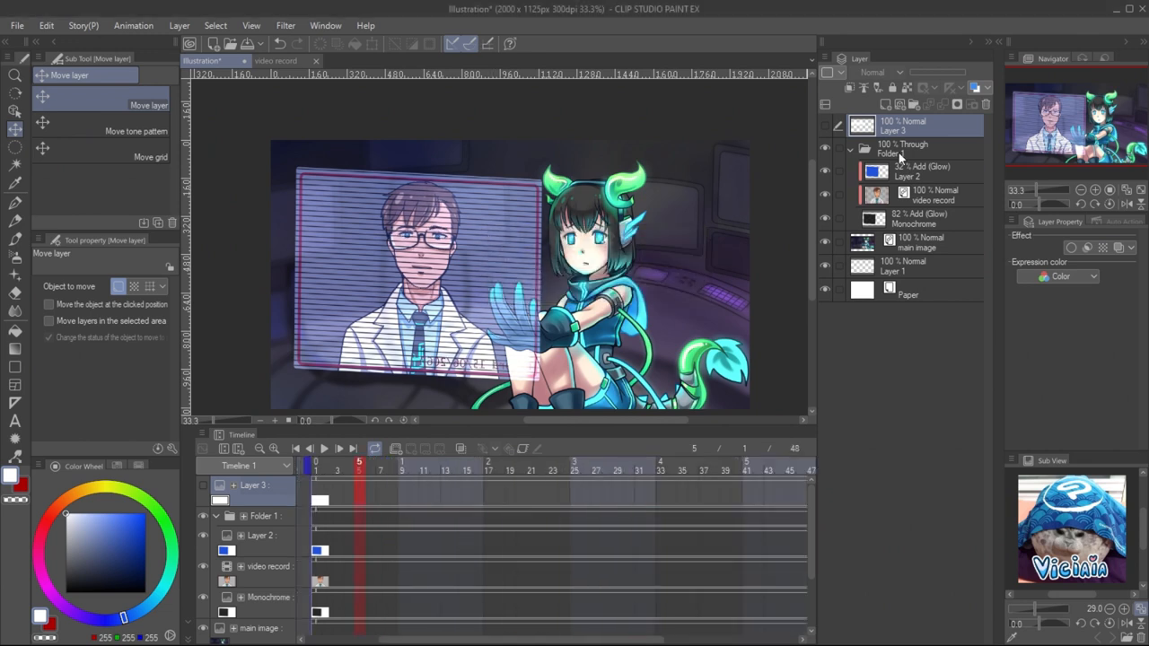
click(902, 148)
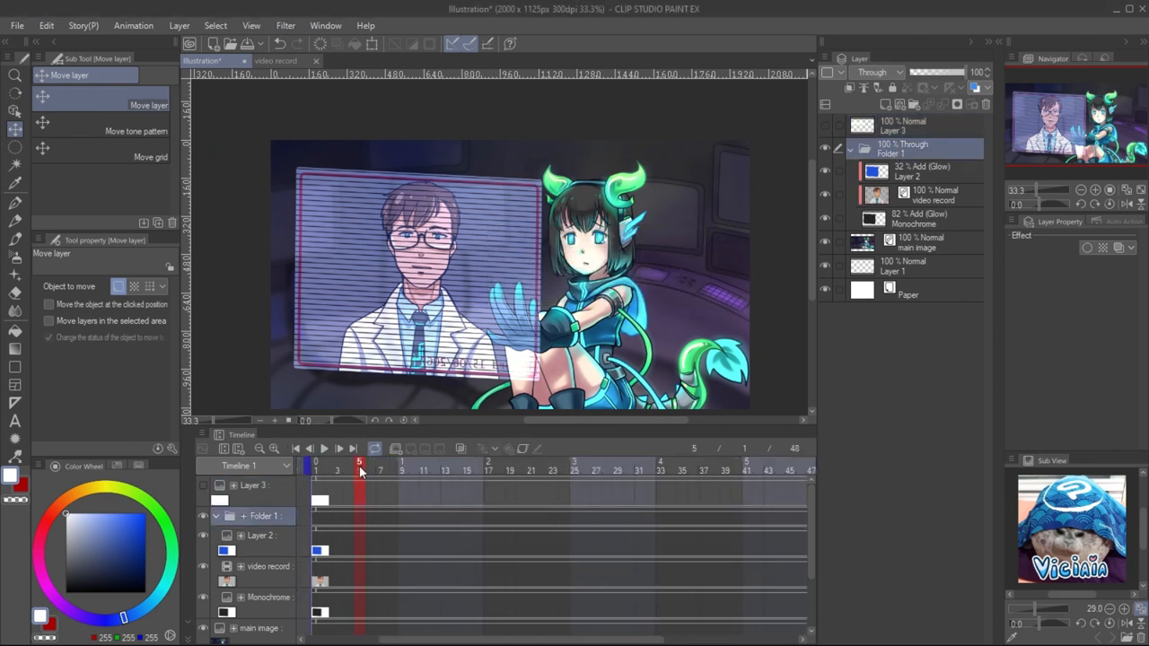
click(315, 461)
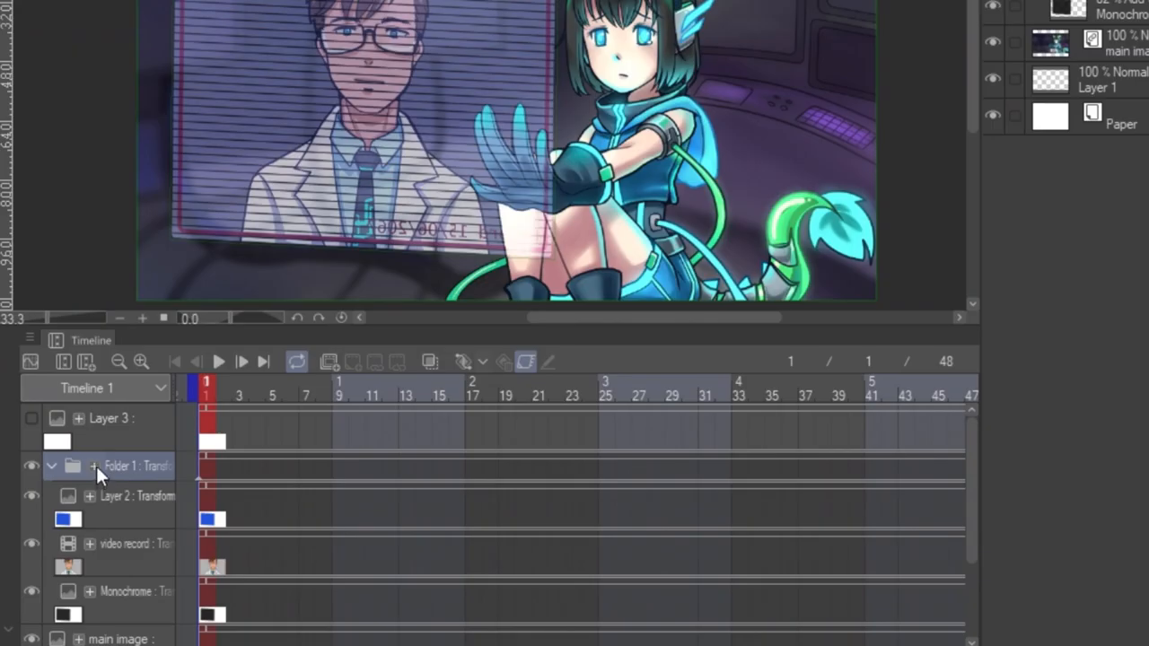
click(111, 465)
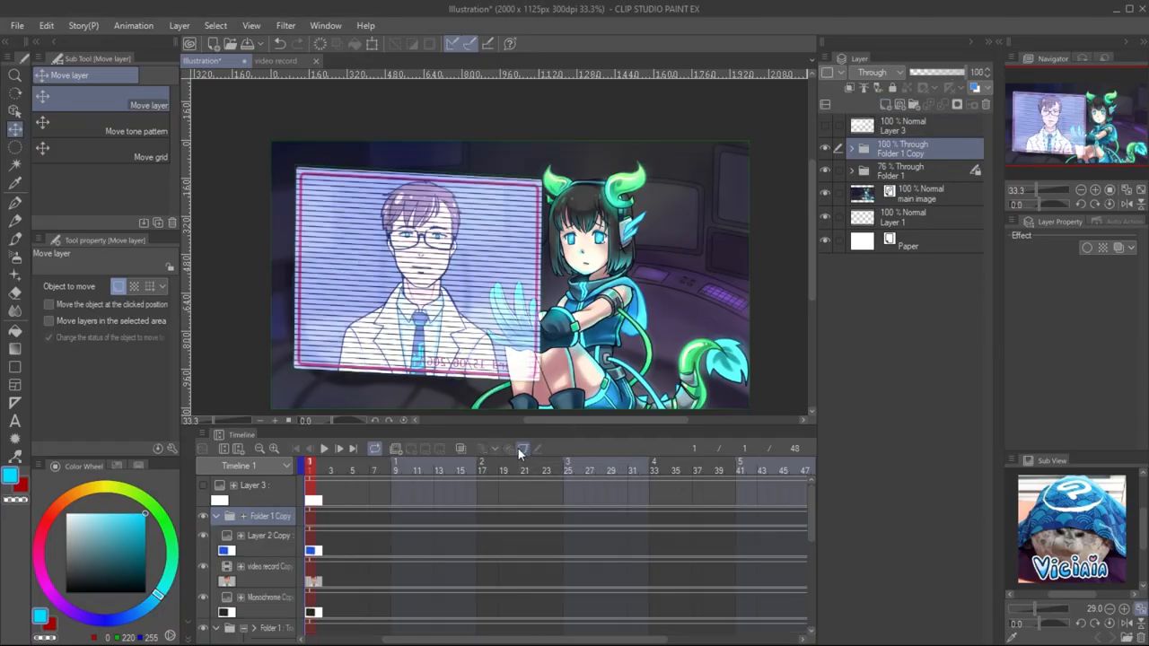
- Select the colour layer inside the copied hologram folder, then collapse the cyan folder
click(851, 148)
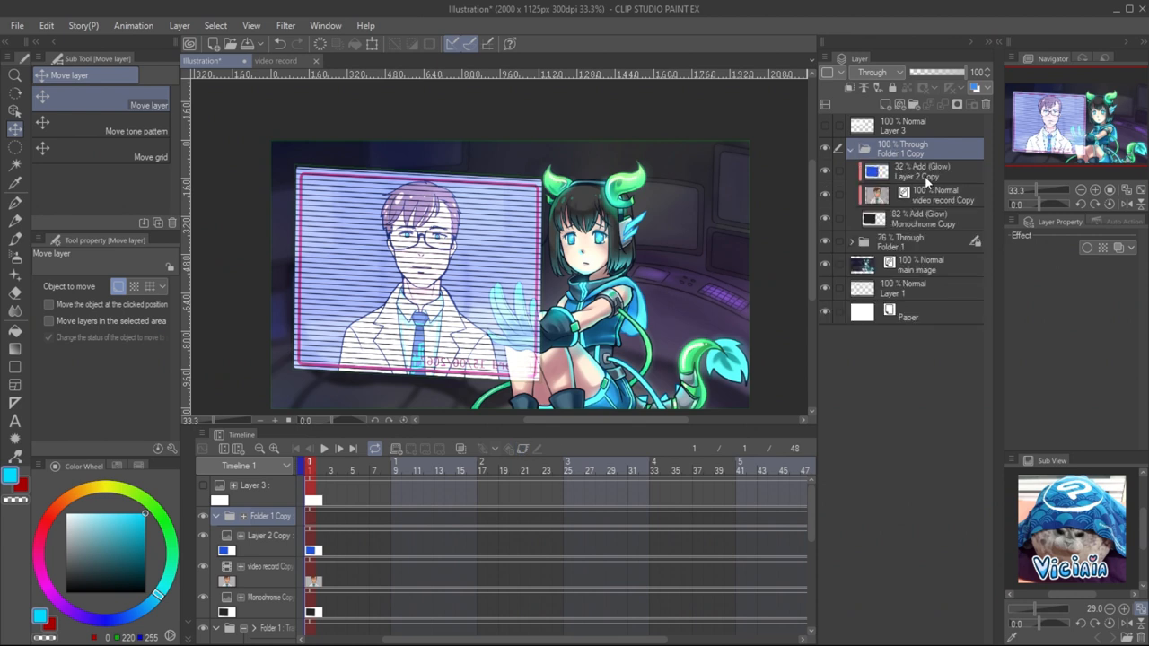
click(933, 171)
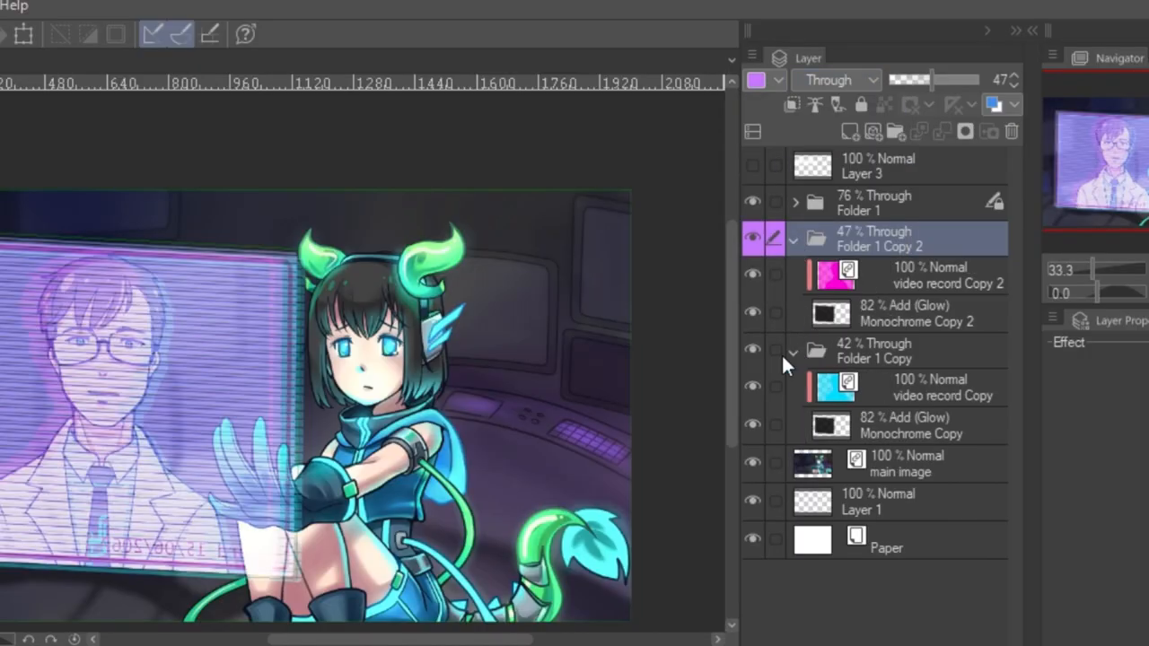
click(875, 351)
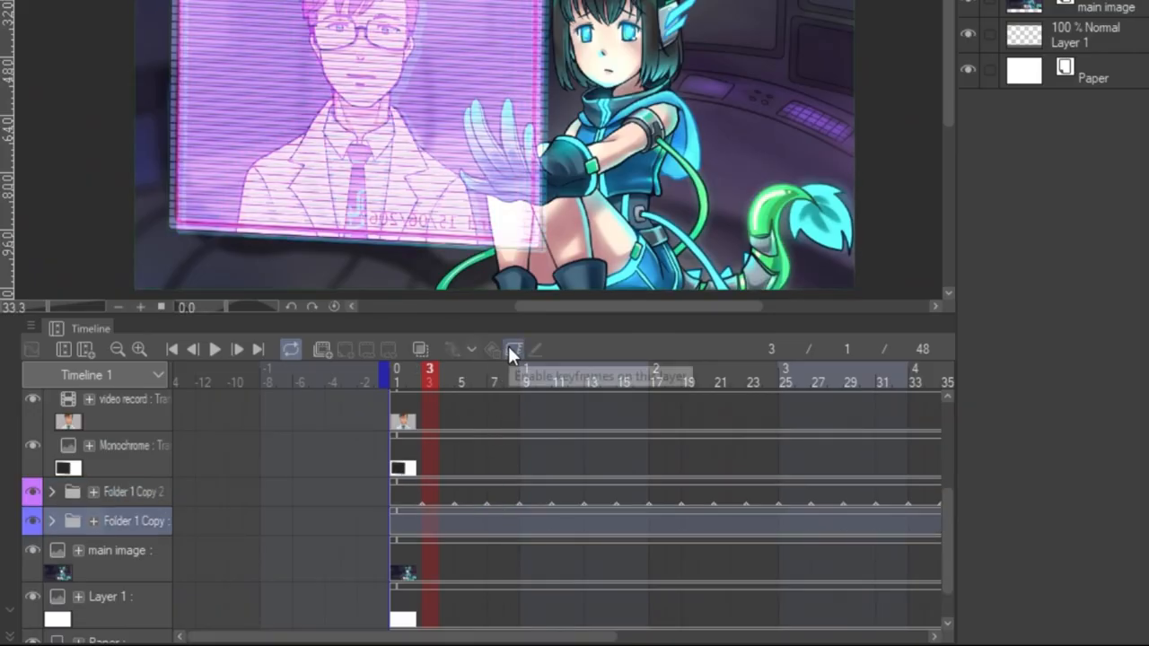
- Enable folder keyframes, end the cyan copy's clip early, and preview the glitch
click(513, 349)
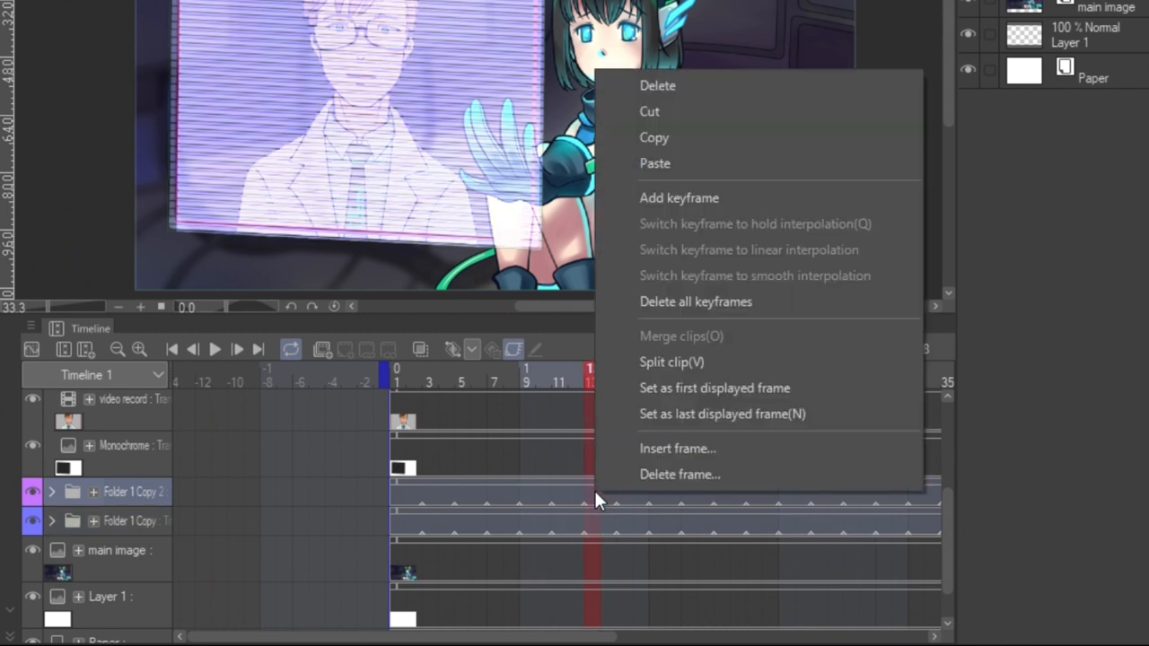
mouse_move(714, 336)
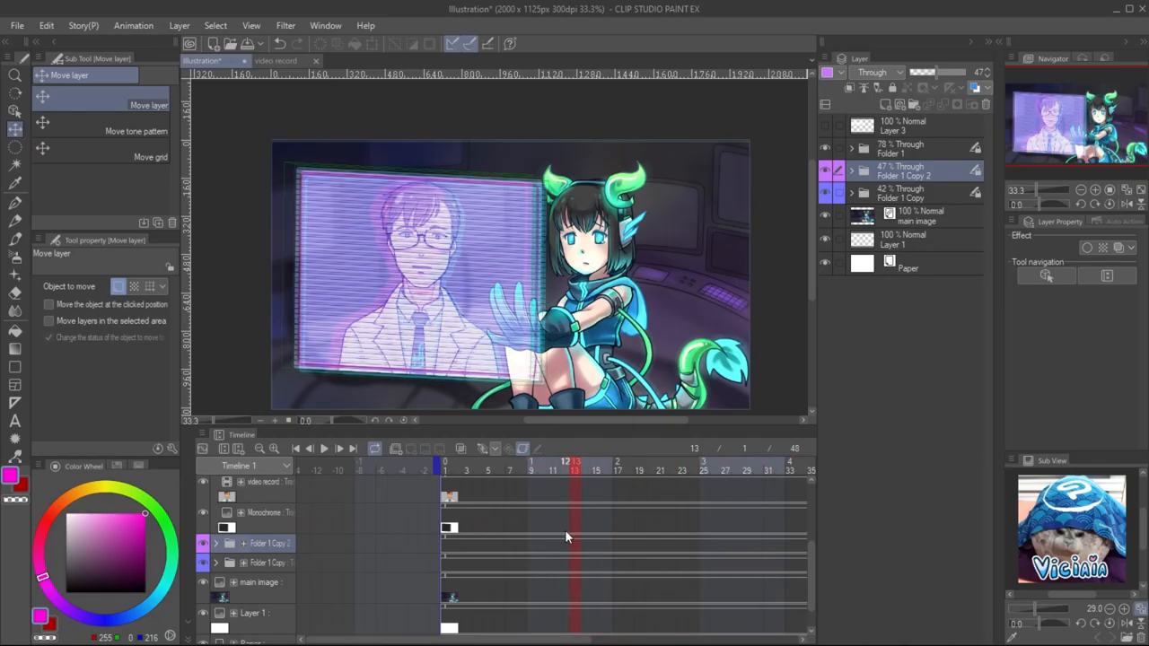
right_click(566, 537)
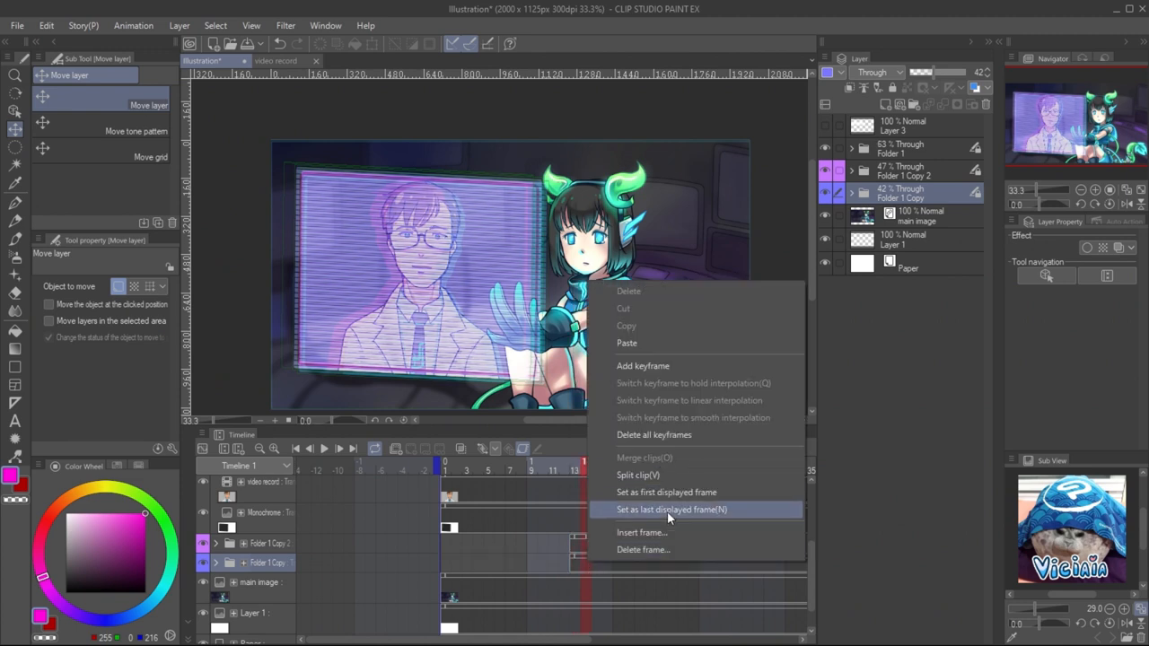
click(671, 509)
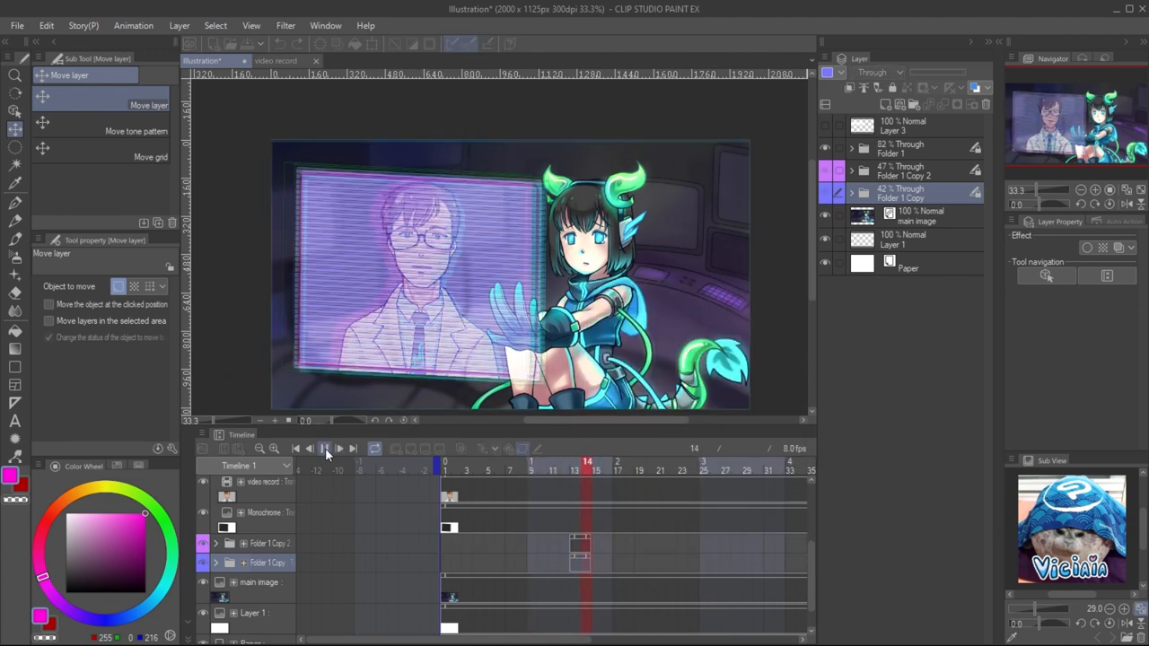
click(324, 449)
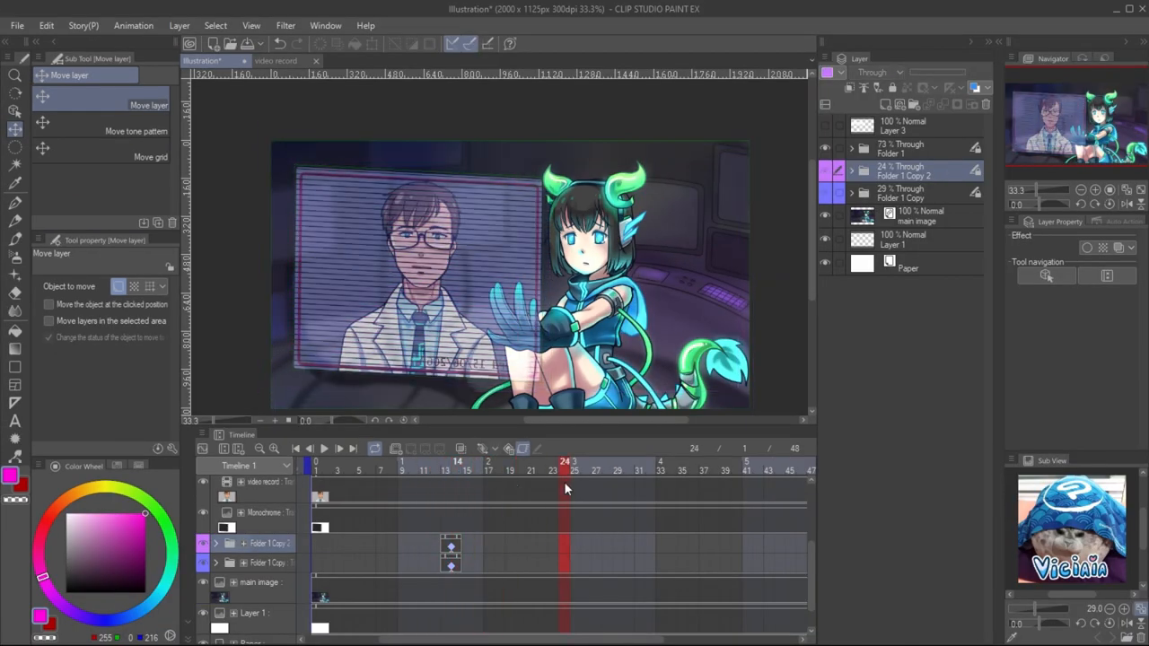
- End the magenta and cyan copies' second clips as last displayed frames near frame 24
right_click(565, 489)
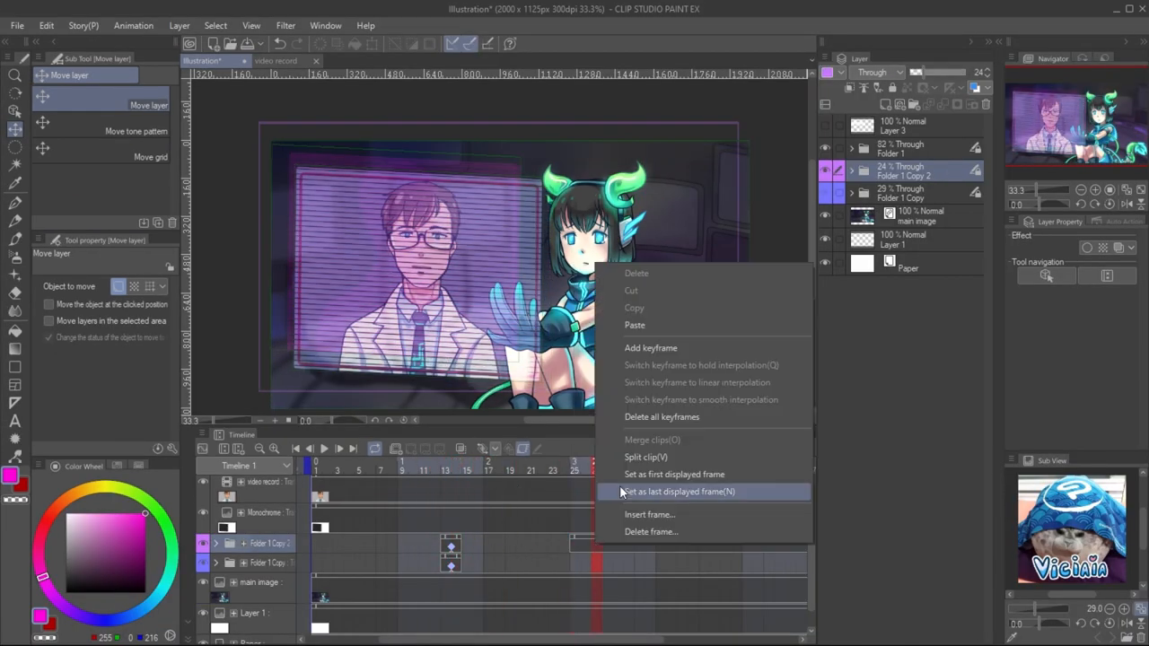
click(678, 491)
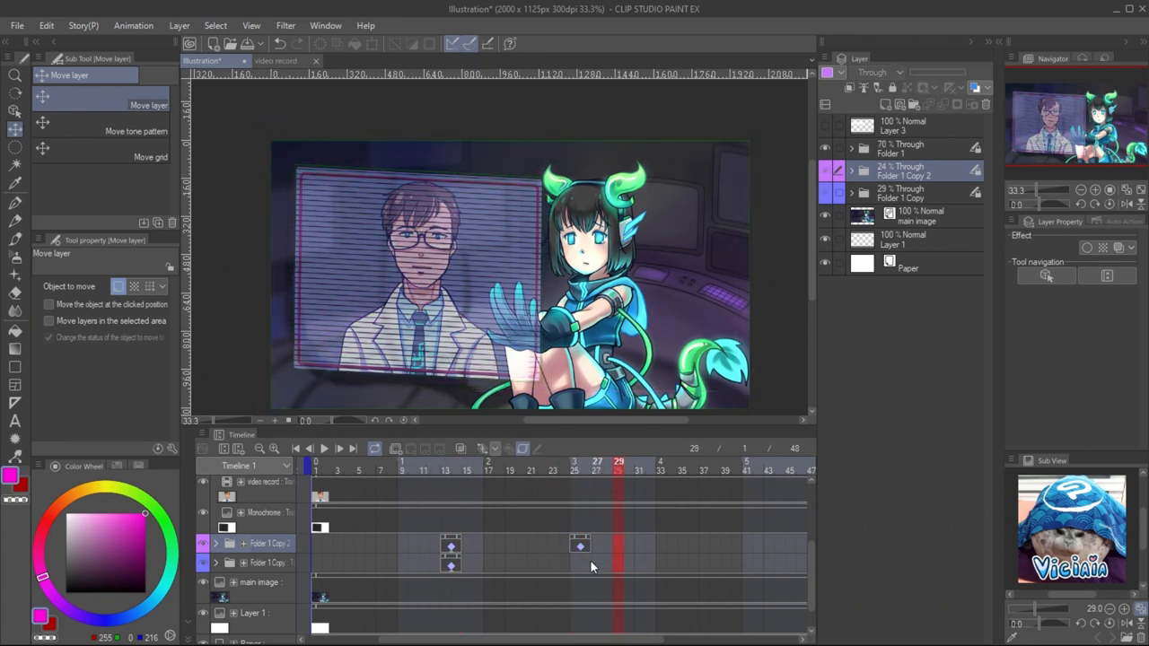
right_click(593, 565)
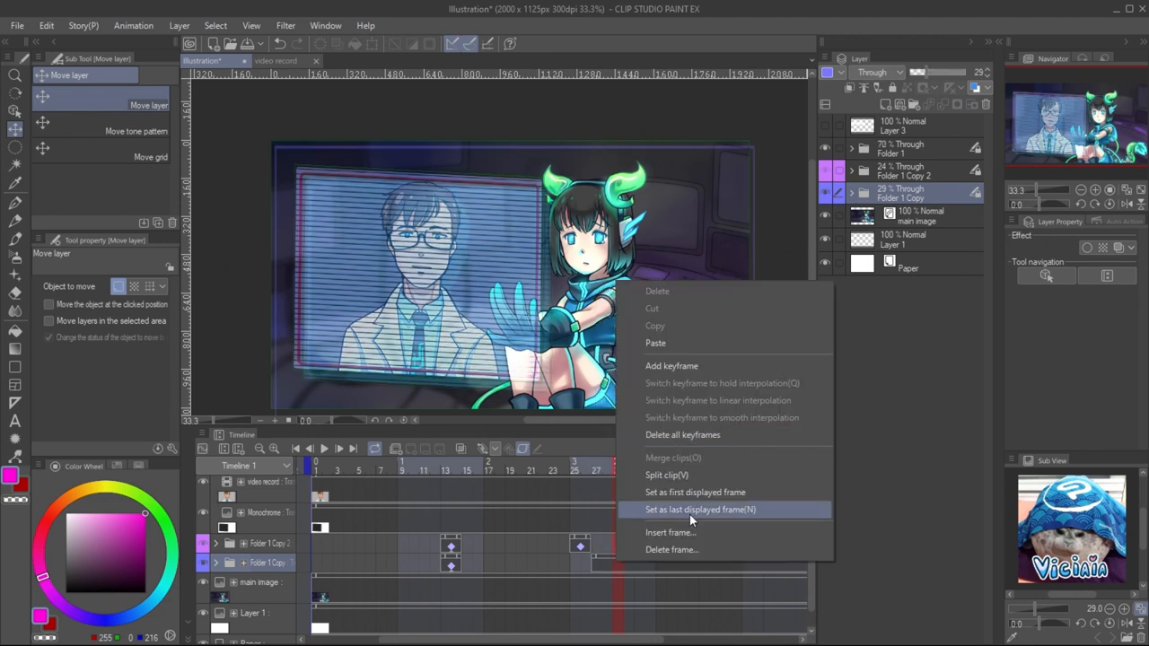
click(700, 509)
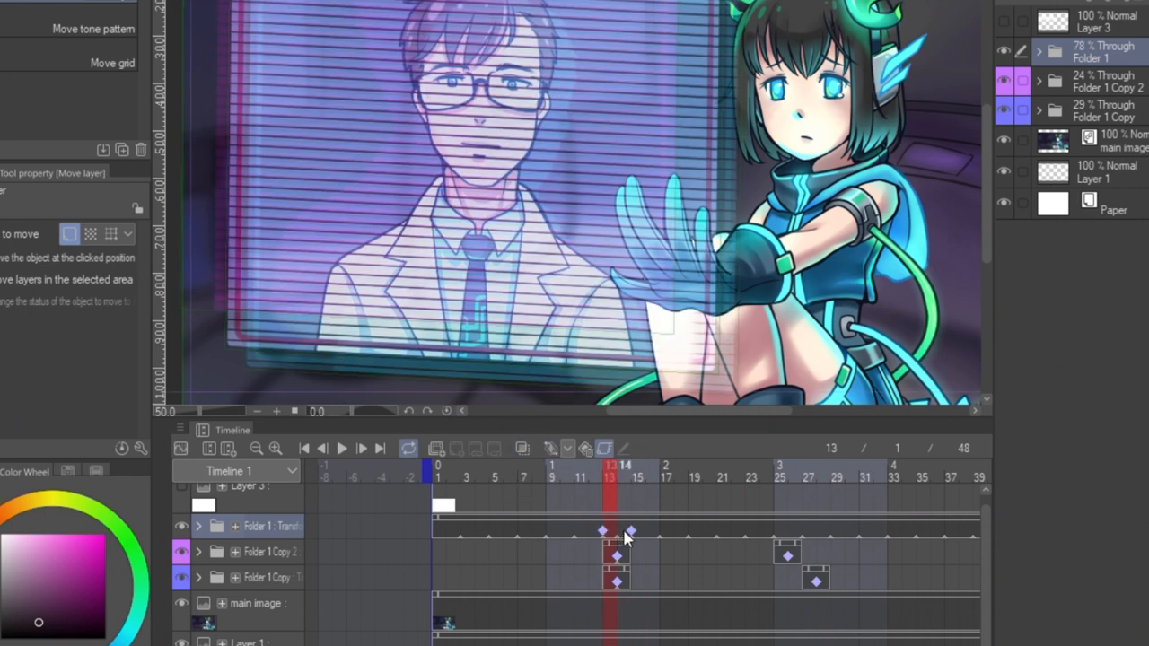
- Select the main hologram's flicker keyframe near frame 14
click(626, 465)
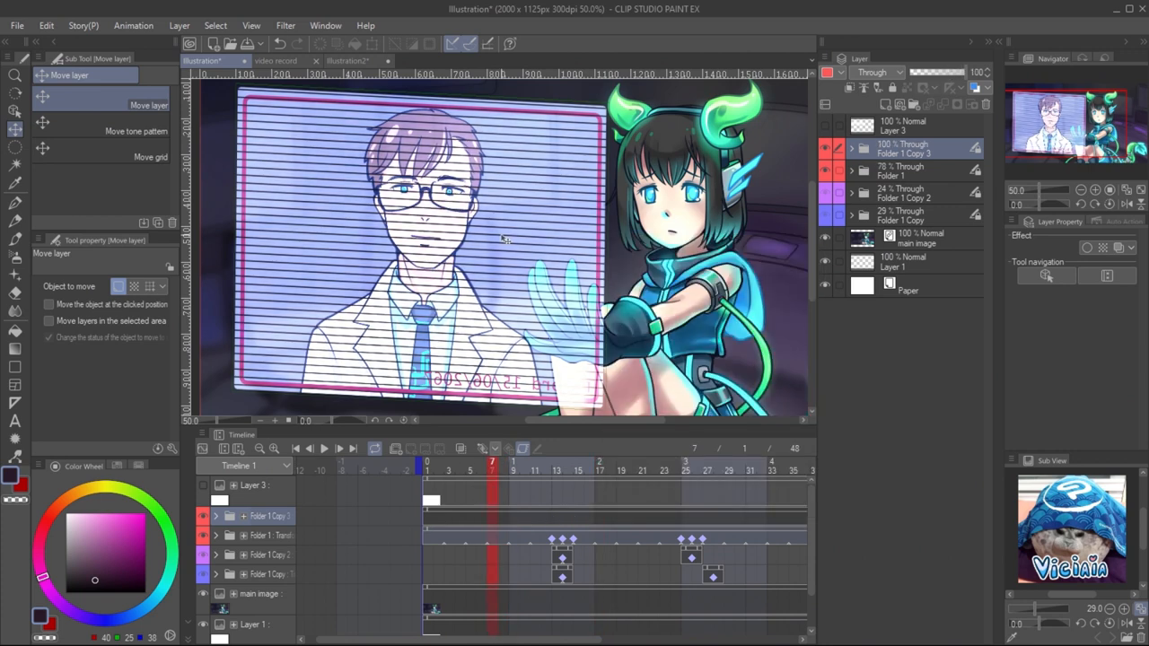
- Select the monochrome layer in the new glitch hologram folder
click(481, 469)
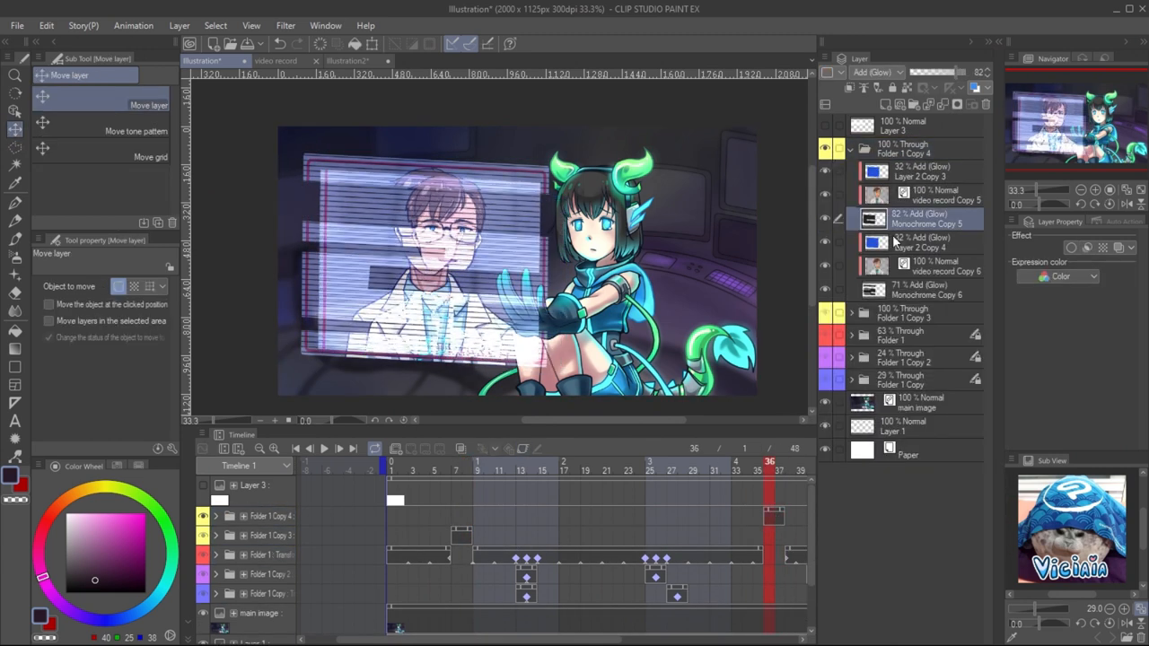
click(916, 289)
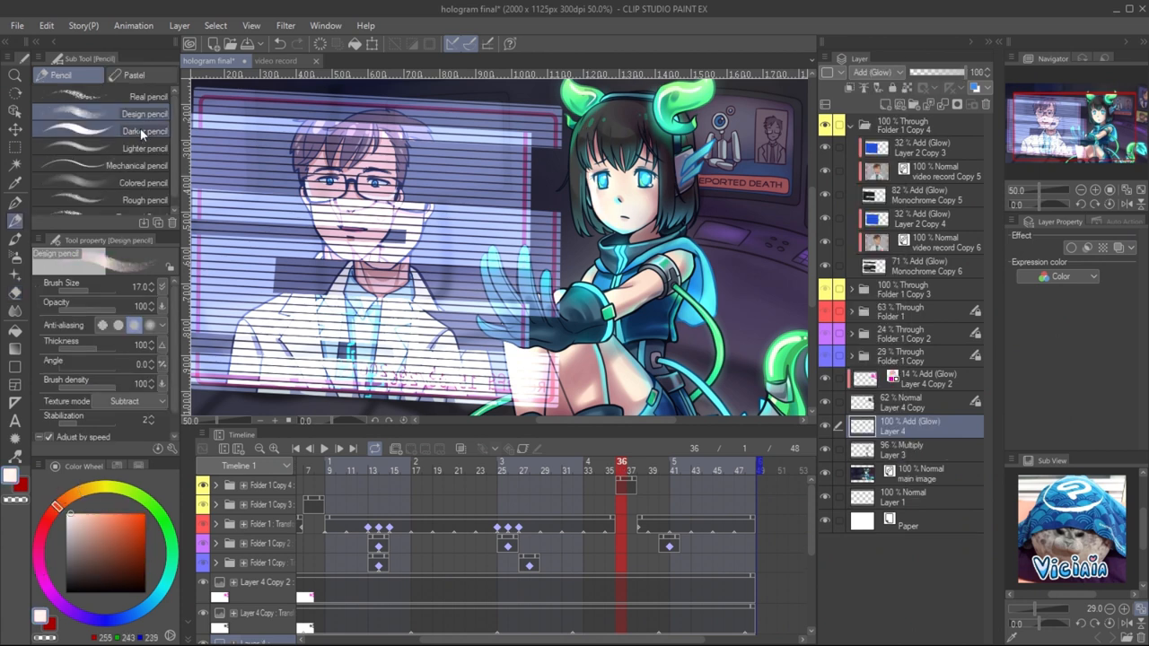
- Paint background details with a darker pencil and add opacity flicker keyframes across frames
click(144, 131)
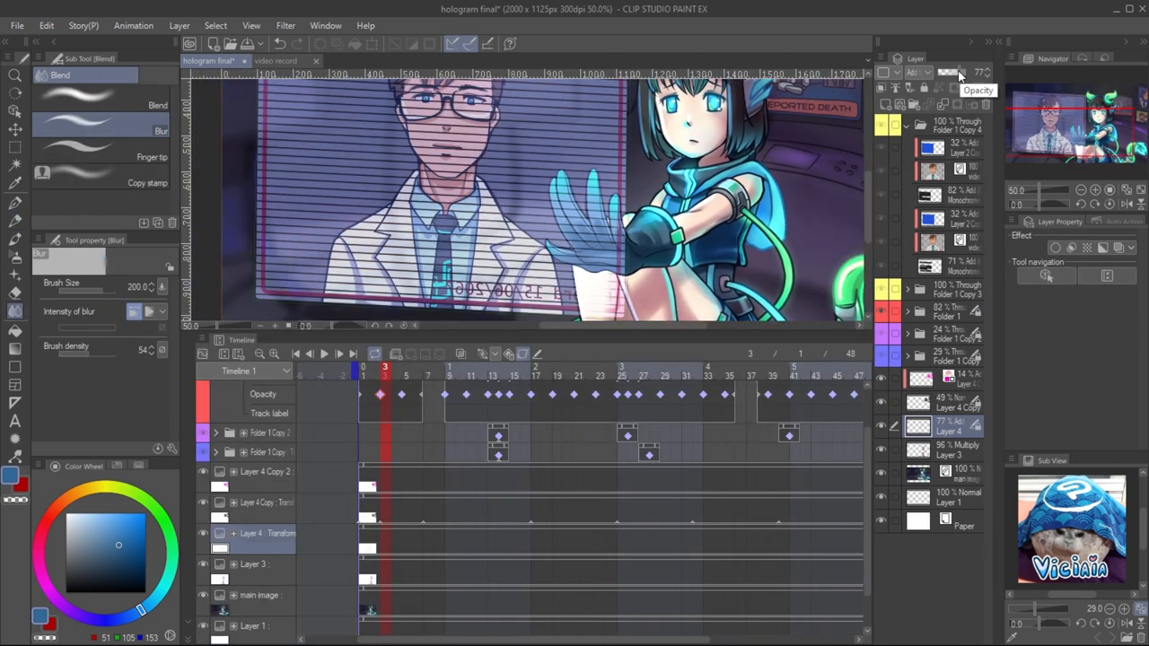
click(364, 368)
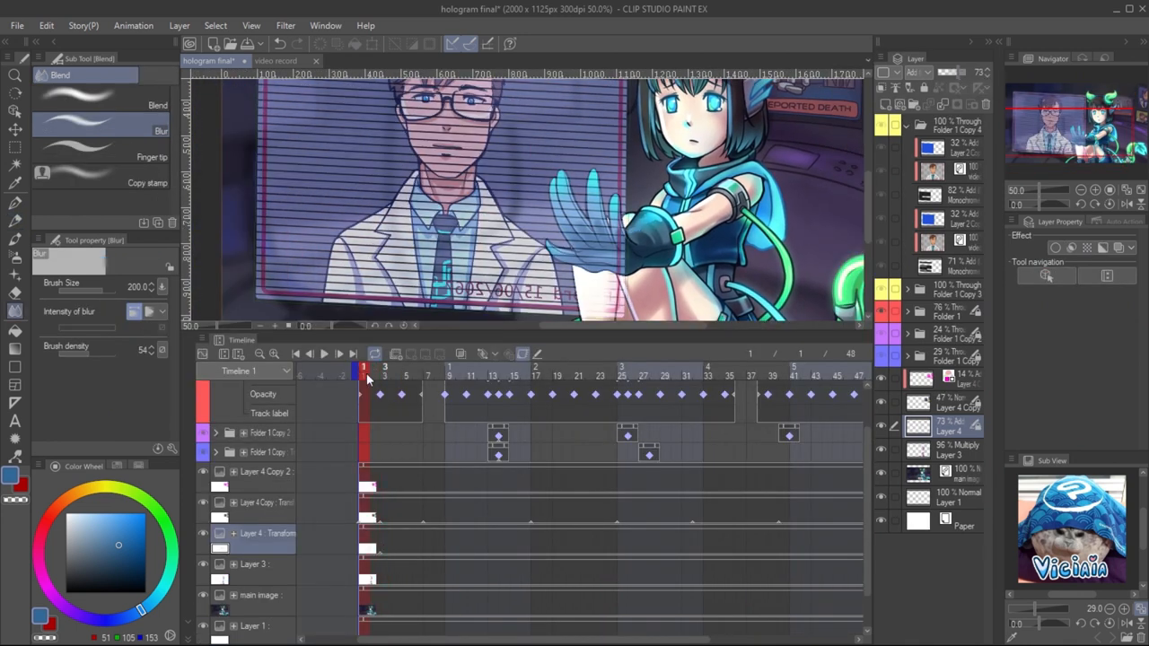
click(405, 367)
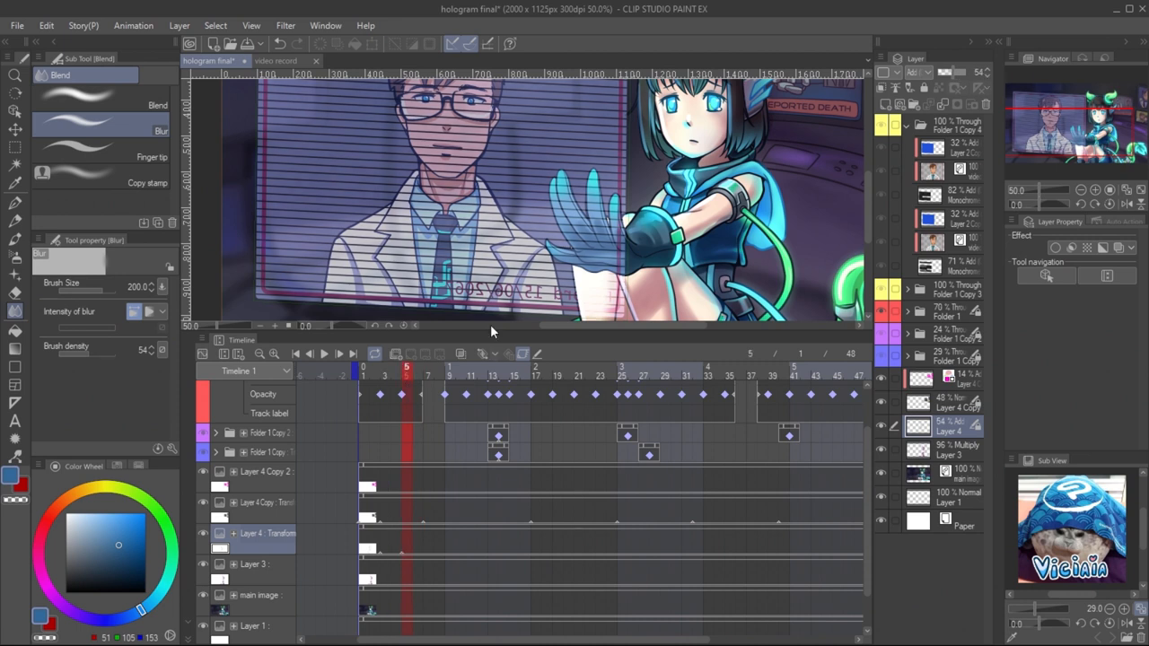
click(428, 368)
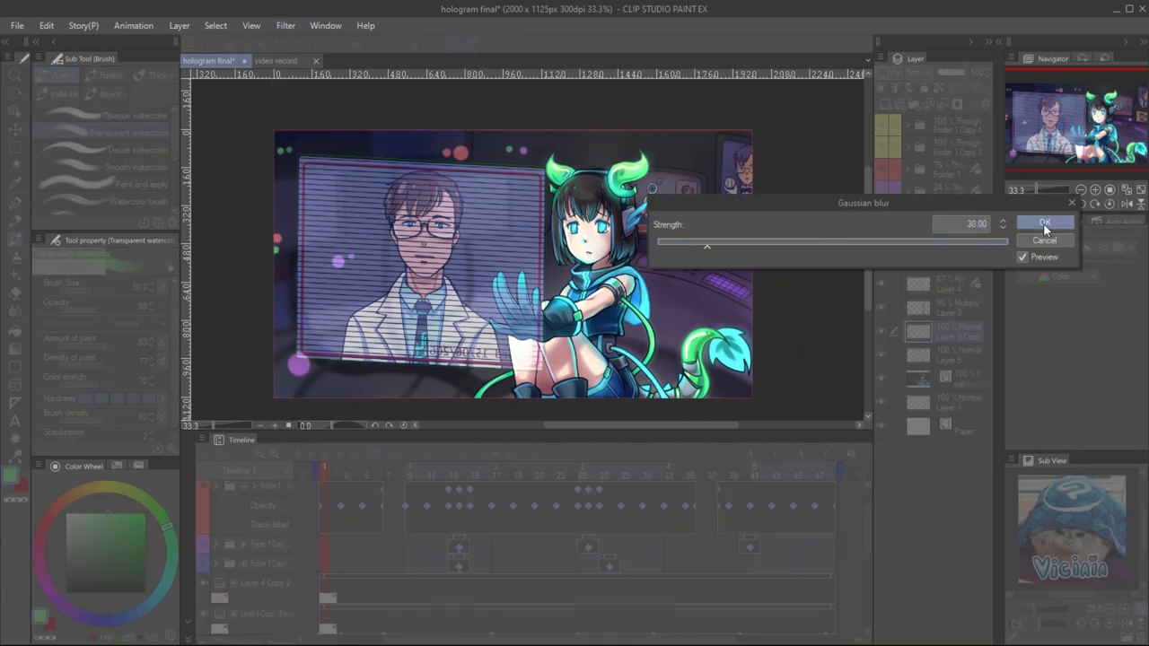
- Apply the Gaussian blur to the light dots and move to frame 30
click(1044, 222)
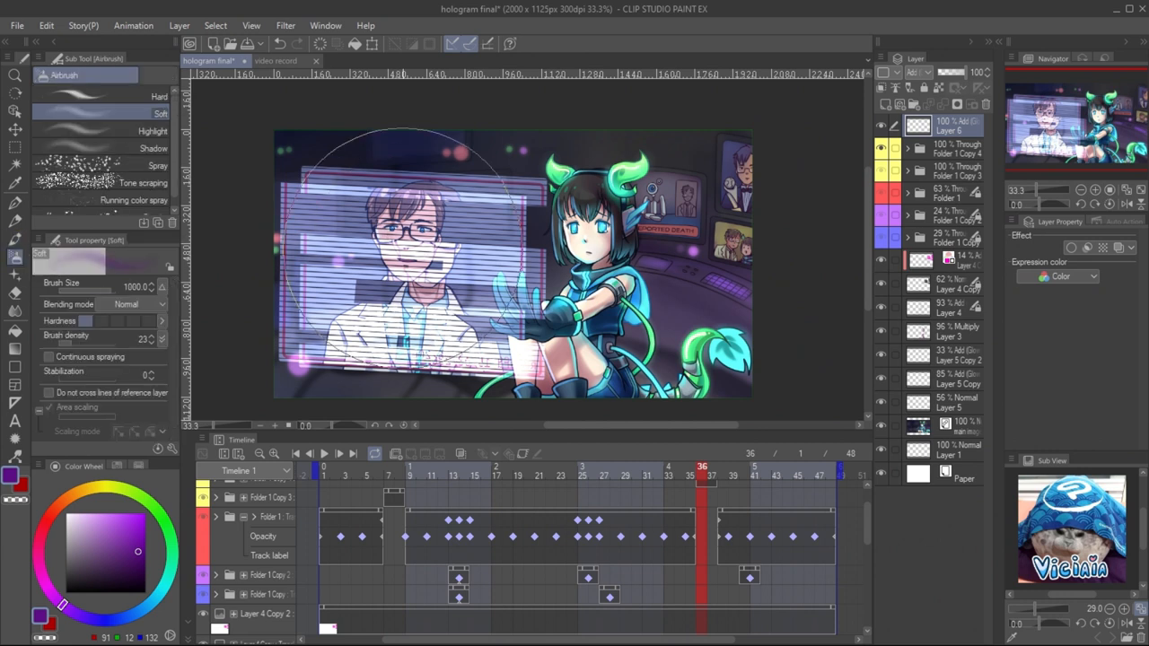
click(629, 475)
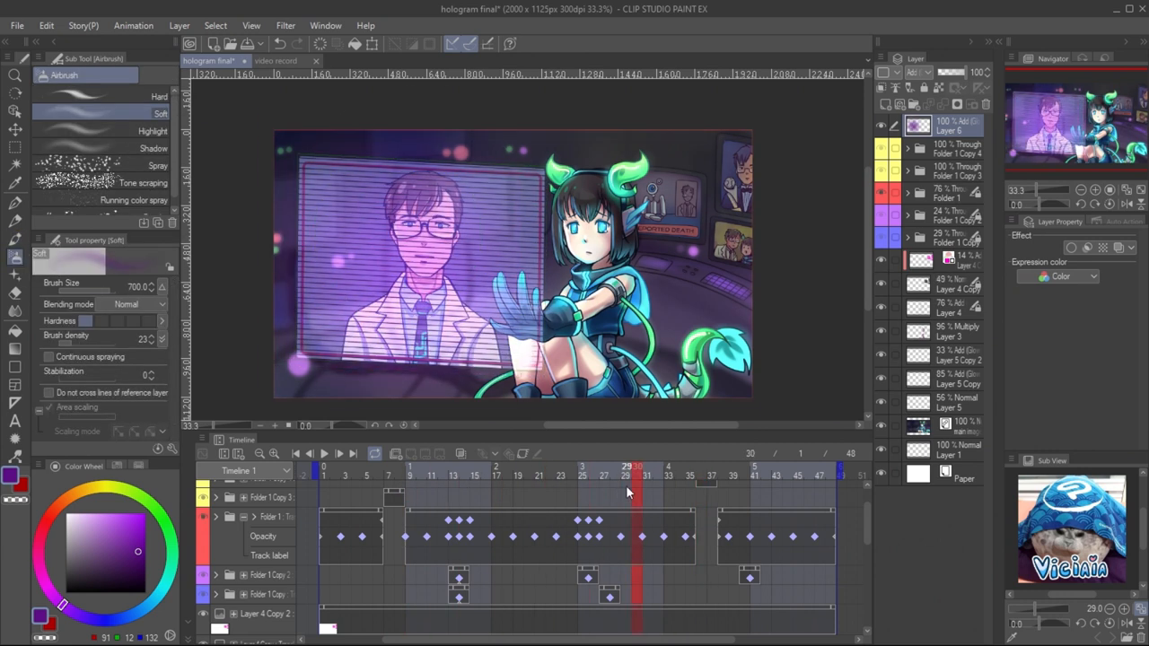